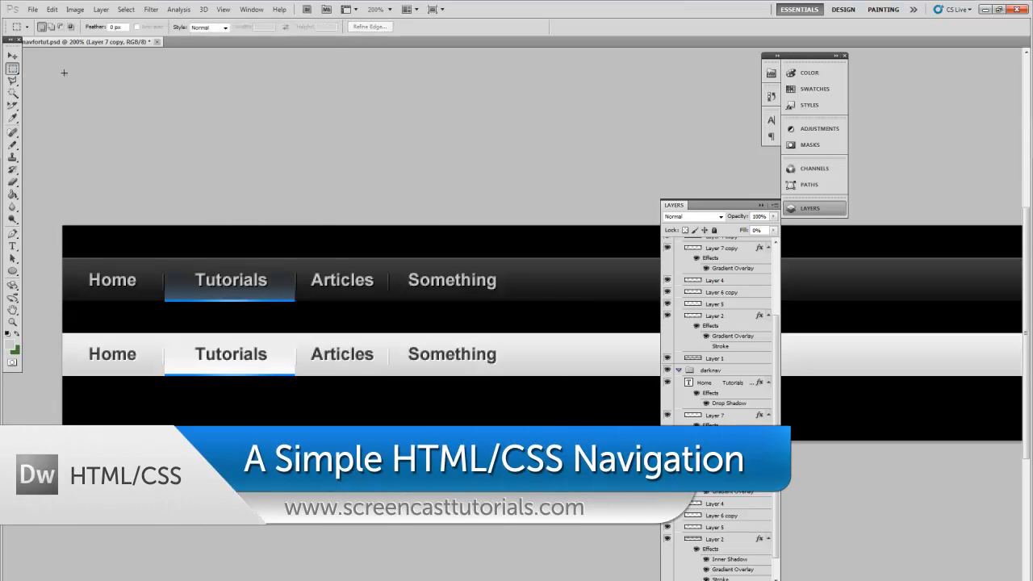
pyautogui.moveTo(153, 186)
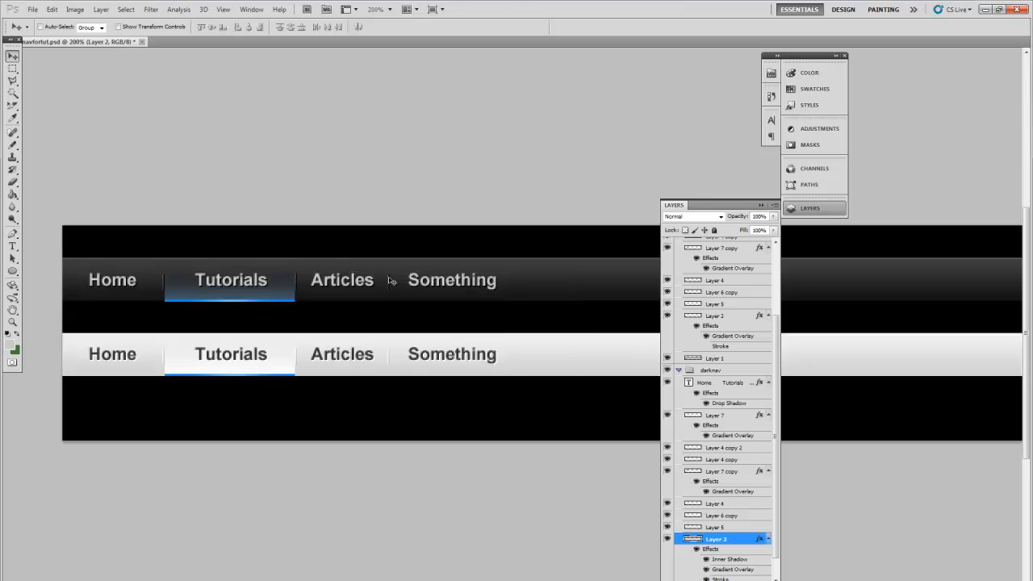
# Step: Create a new blank HTML page and switch to Code view
pyautogui.click(723, 447)
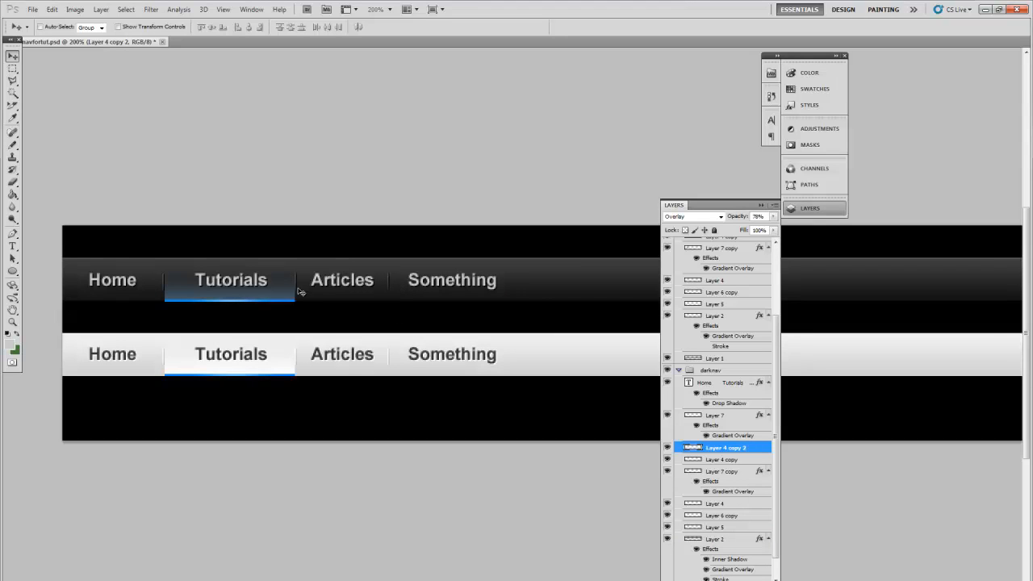
pyautogui.rightClick(270, 301)
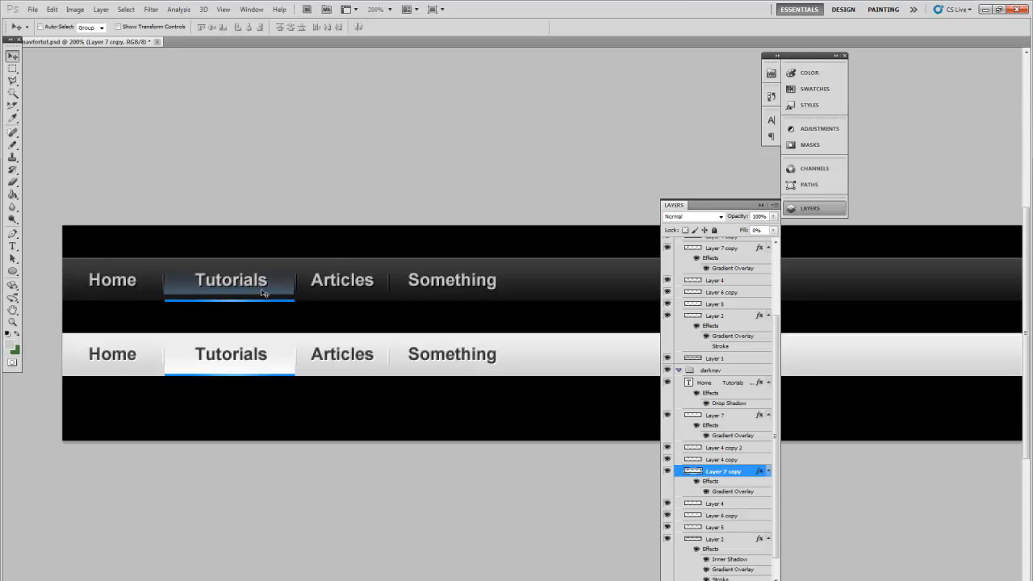
pyautogui.moveTo(528, 295)
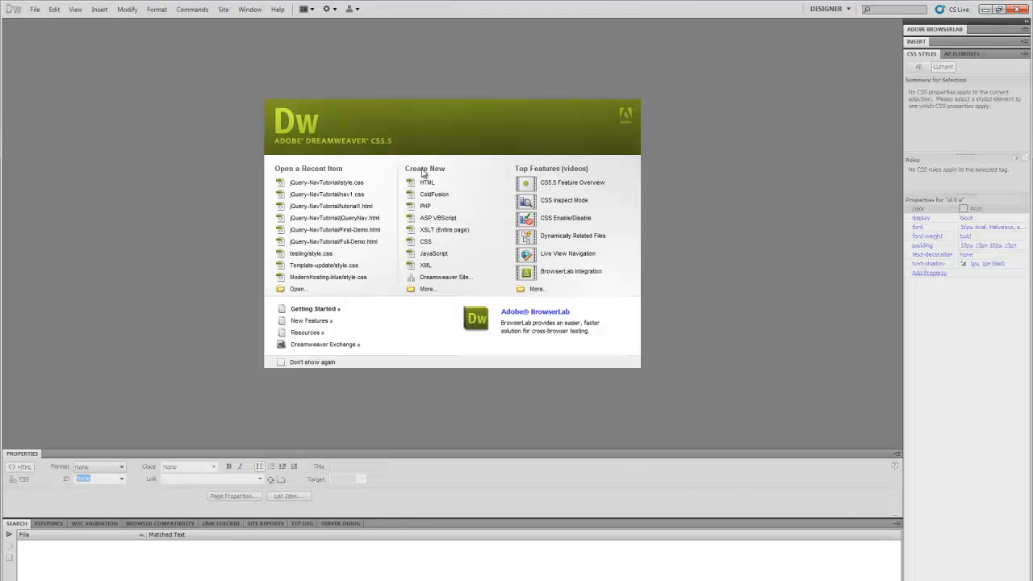
pyautogui.click(426, 182)
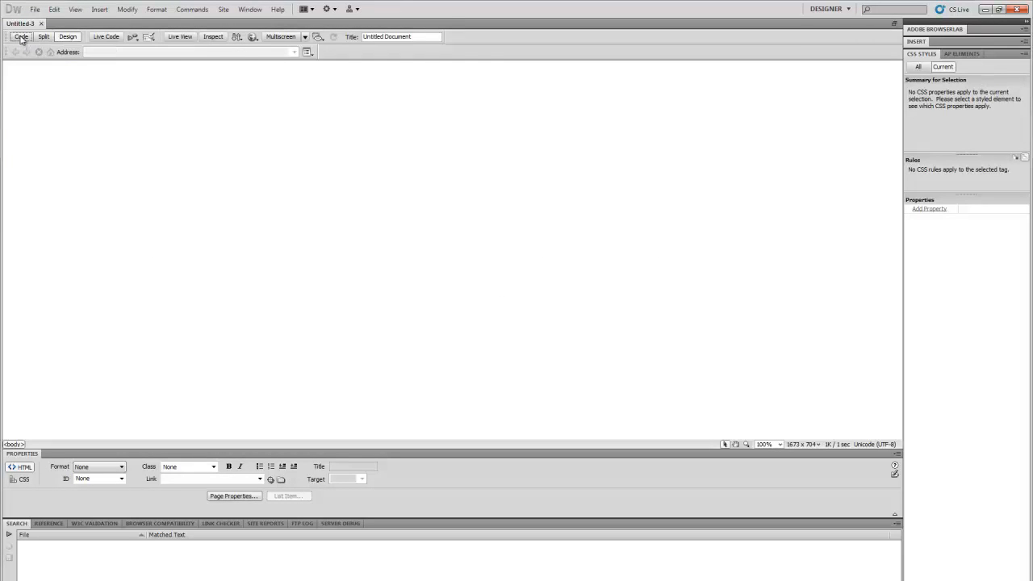
pyautogui.click(21, 36)
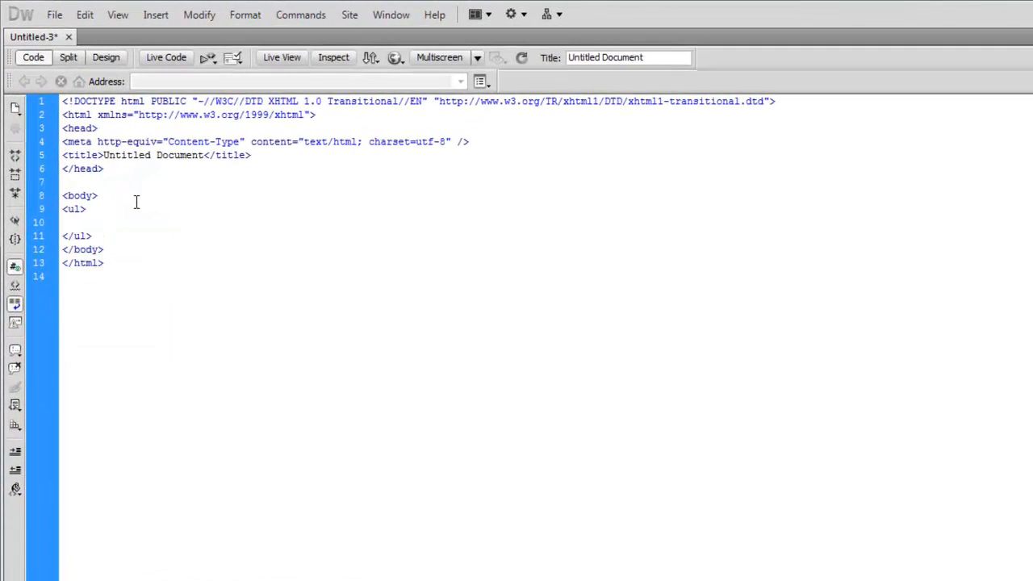
# Step: Type an unordered list with a Home link item and save as tutorial1.html
pyautogui.write('<li><a href="#"></a></li>')
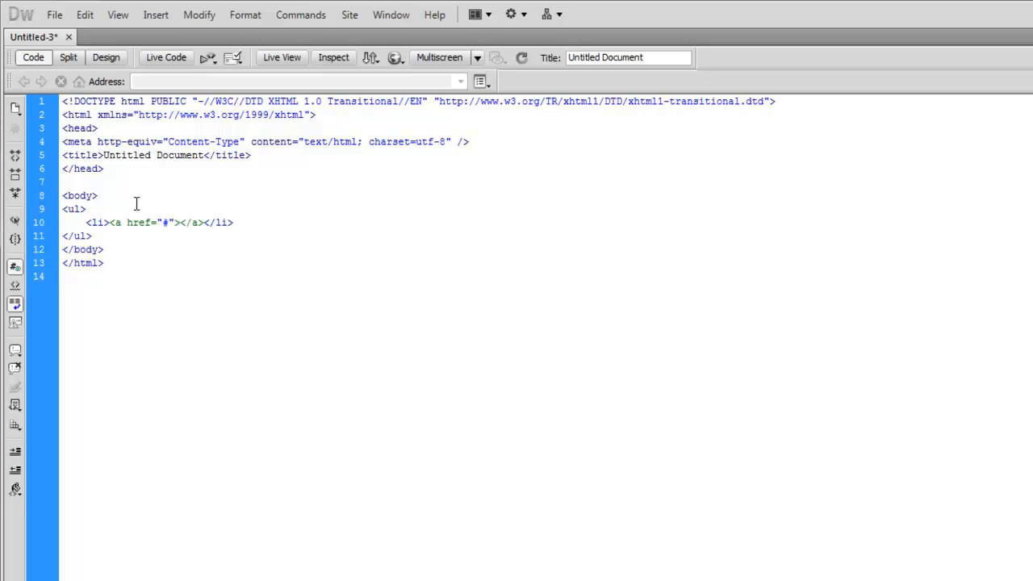
pyautogui.write('Hom')
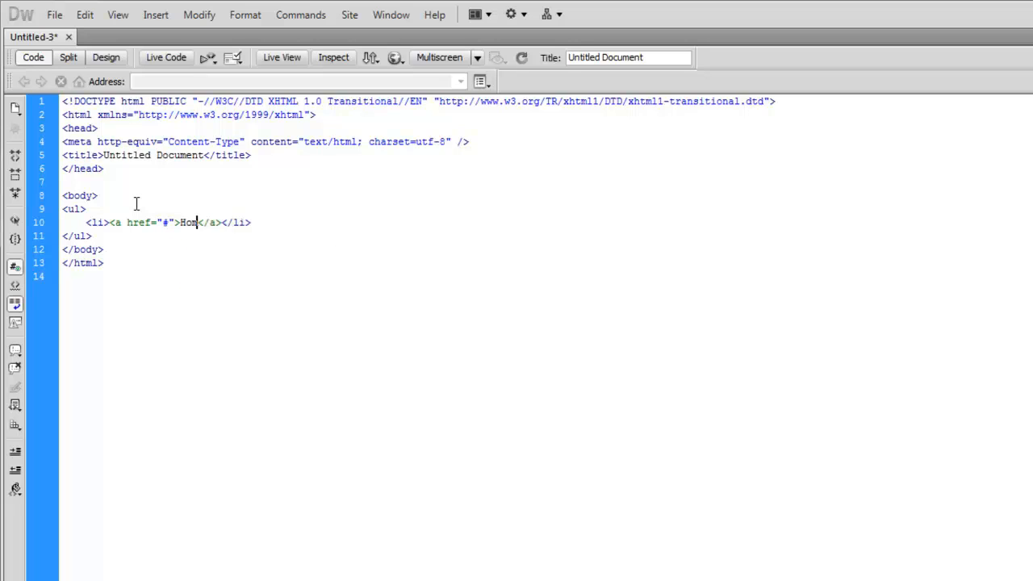
pyautogui.press('ctrl+s')
pyautogui.write('e')
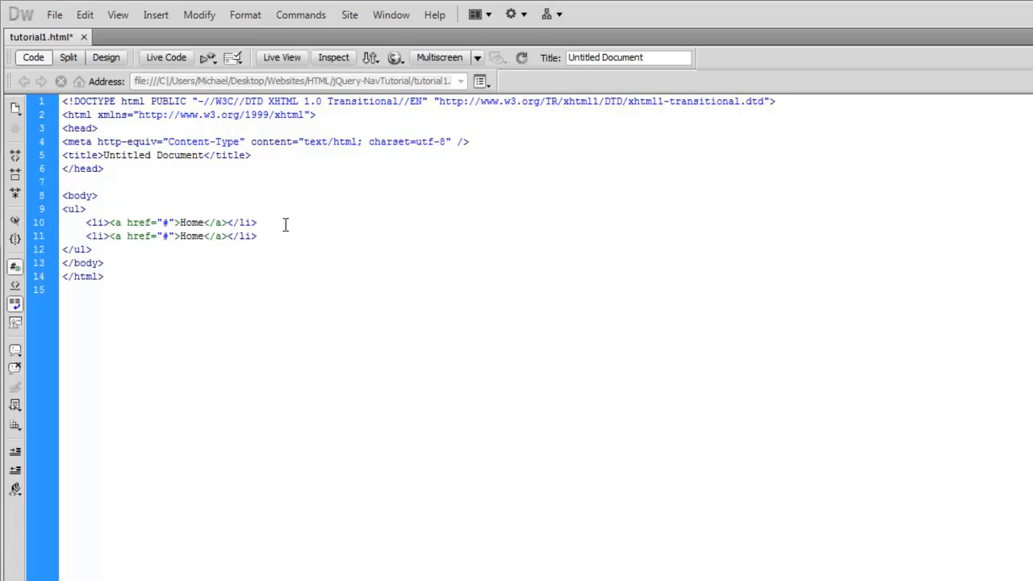
# Step: Duplicate the list item and retype the links as Home, Tutorials, Screencast and Videos
pyautogui.write('<li><a href="#">Home</a></li>')
pyautogui.write('Tutorials')
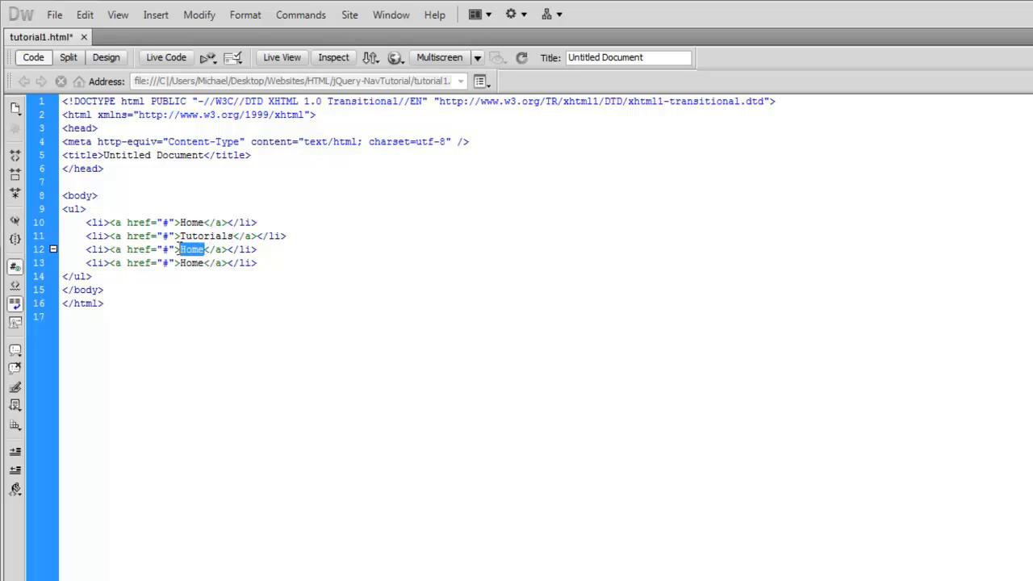
pyautogui.write('Serv')
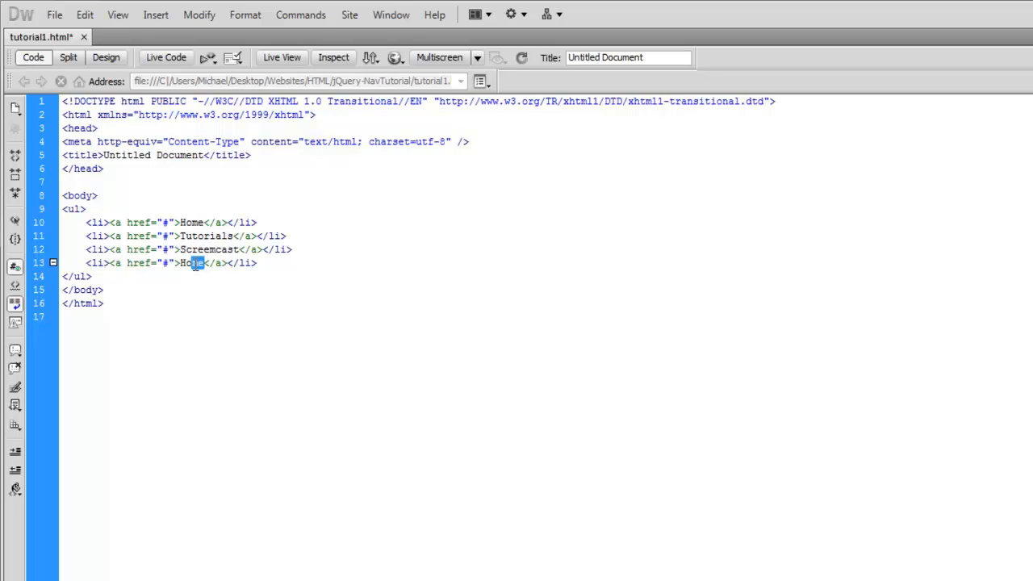
pyautogui.write('Videos')
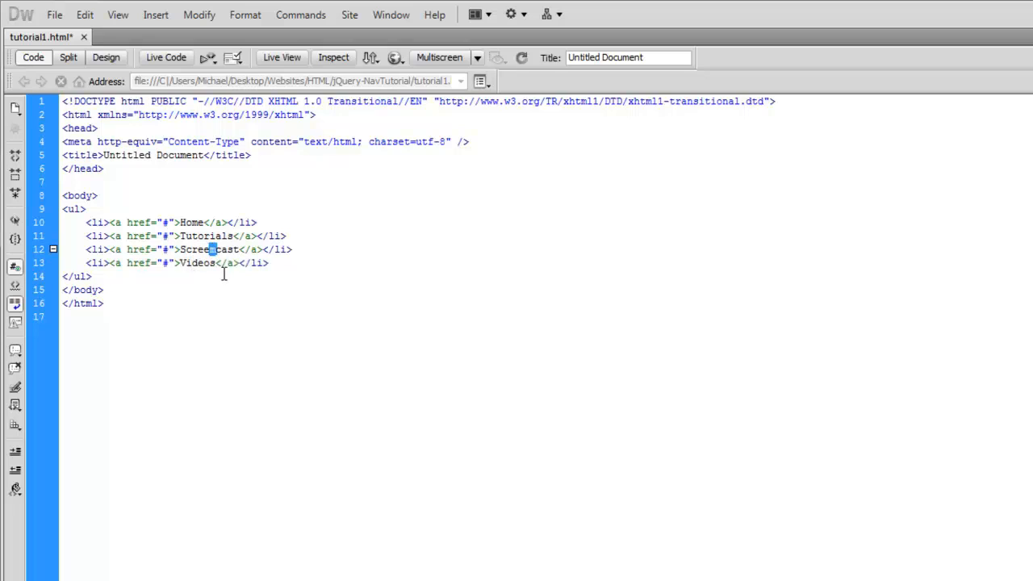
pyautogui.click(179, 209)
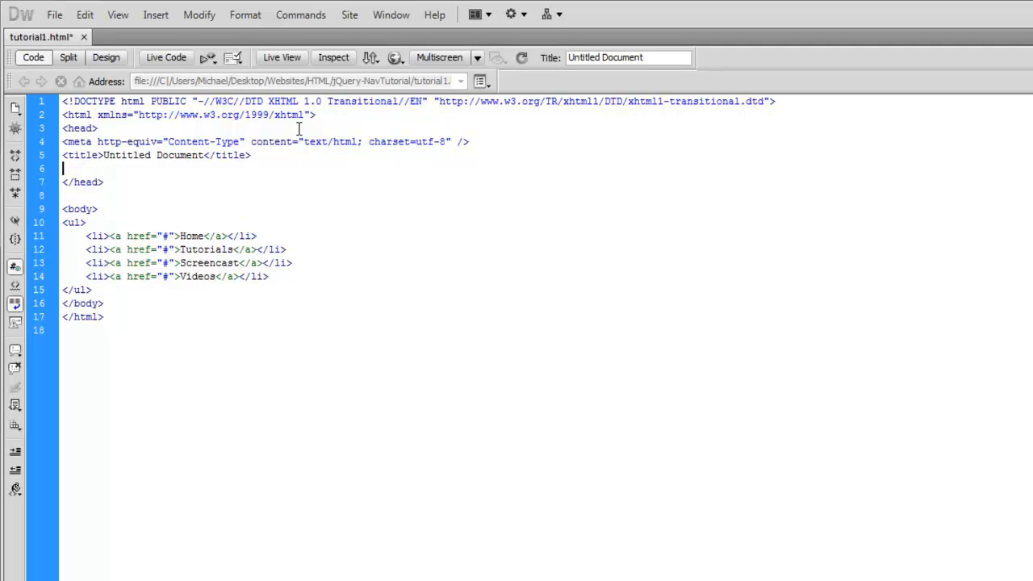
# Step: Add a head link tag: rel stylesheet, type text/css, href style.css, and save
pyautogui.write('<')
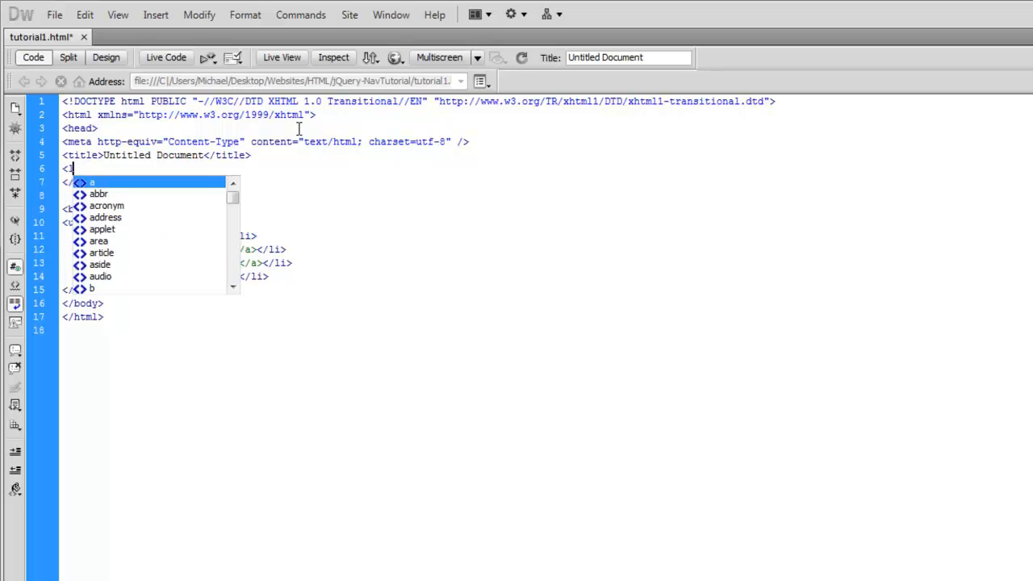
pyautogui.write('link rel="')
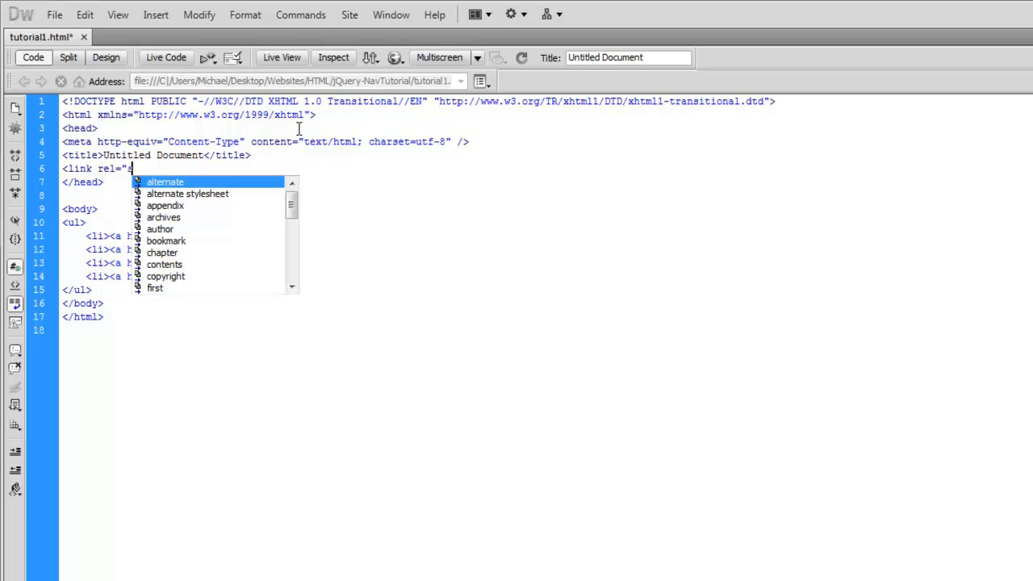
pyautogui.write('stylesheet"')
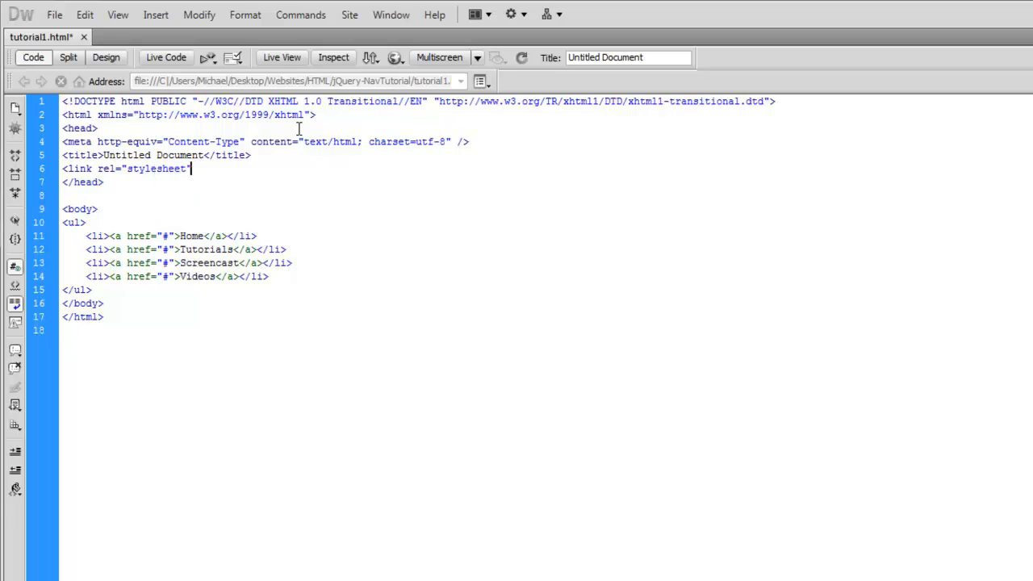
pyautogui.write('type="text/css" href="s')
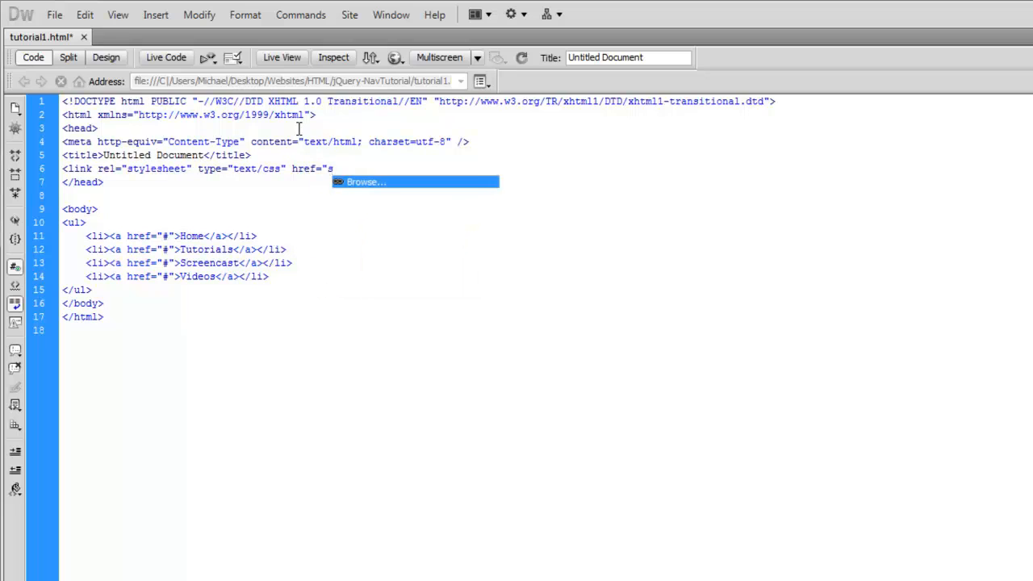
pyautogui.write('tyle.css" />')
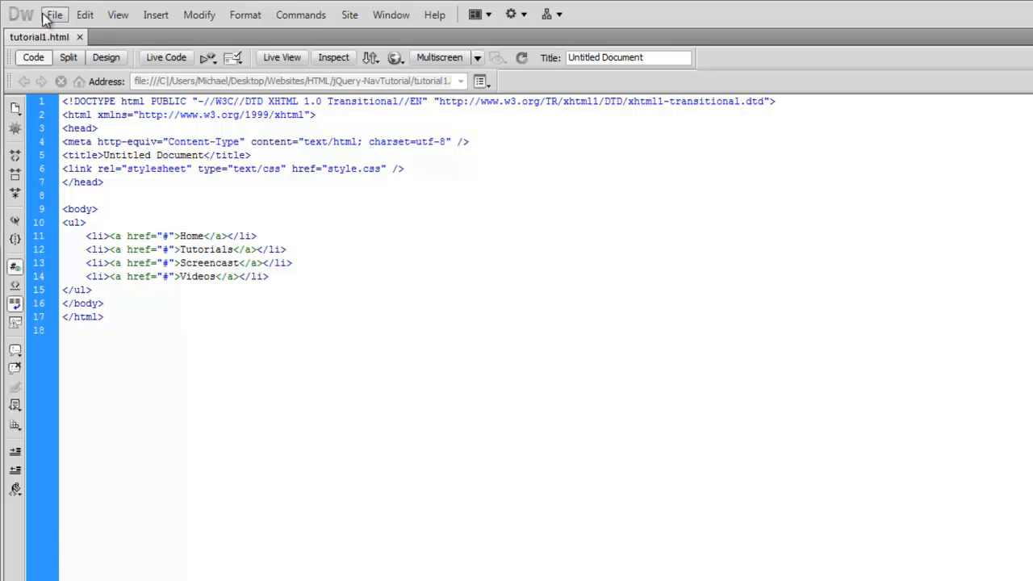
# Step: Create a new CSS document and save it as style.css
pyautogui.click(54, 15)
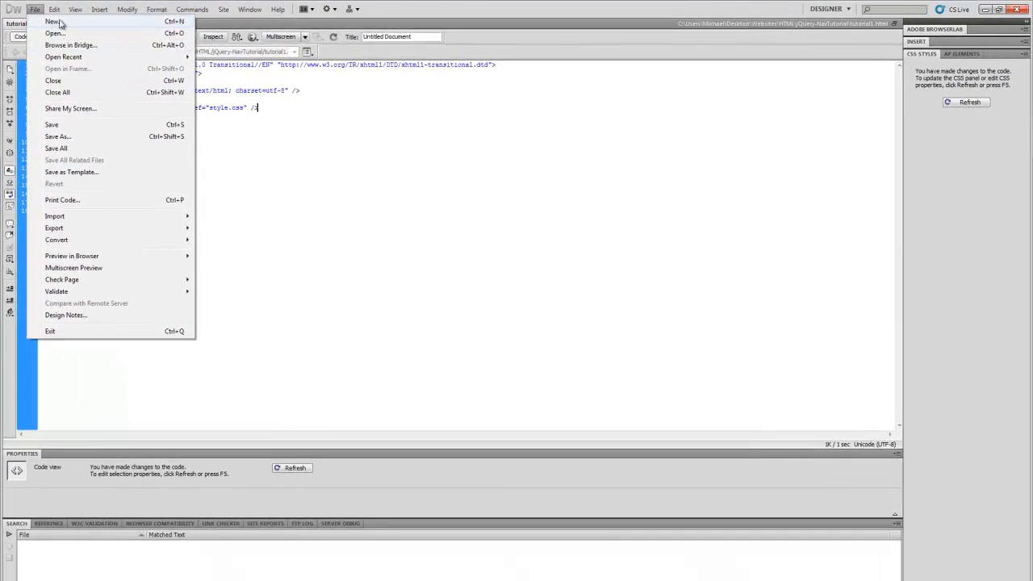
pyautogui.click(51, 22)
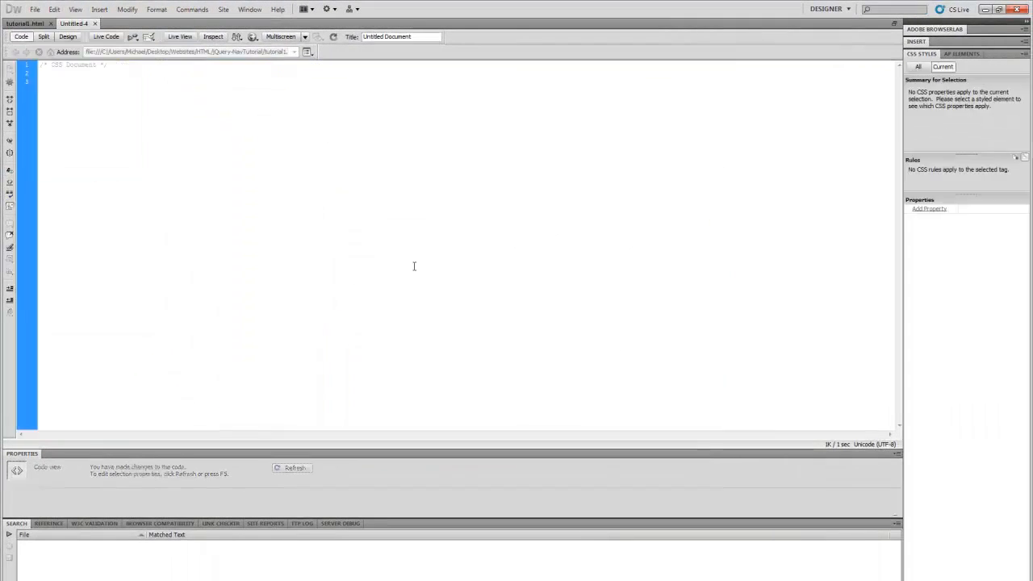
pyautogui.click(34, 9)
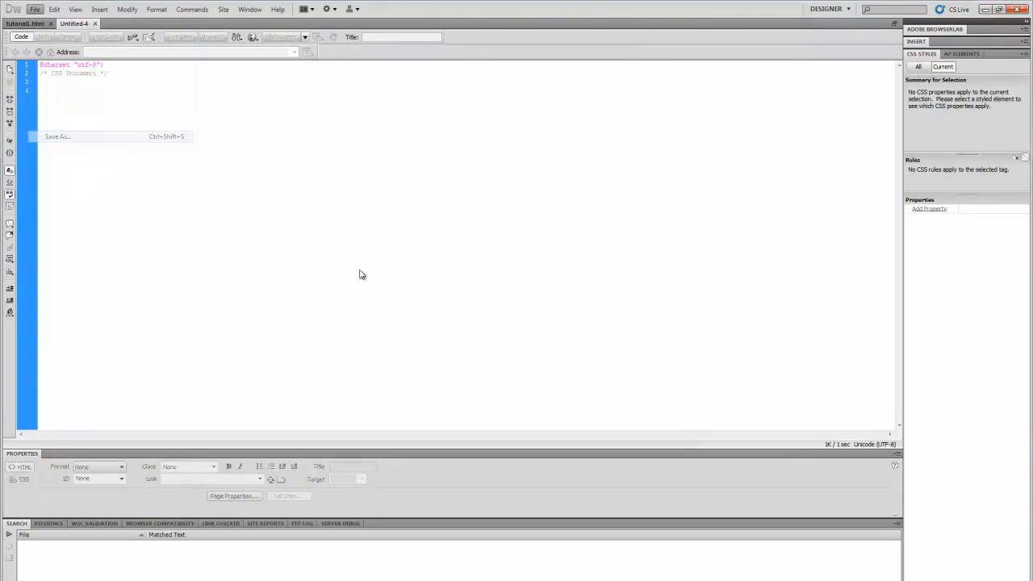
pyautogui.click(58, 136)
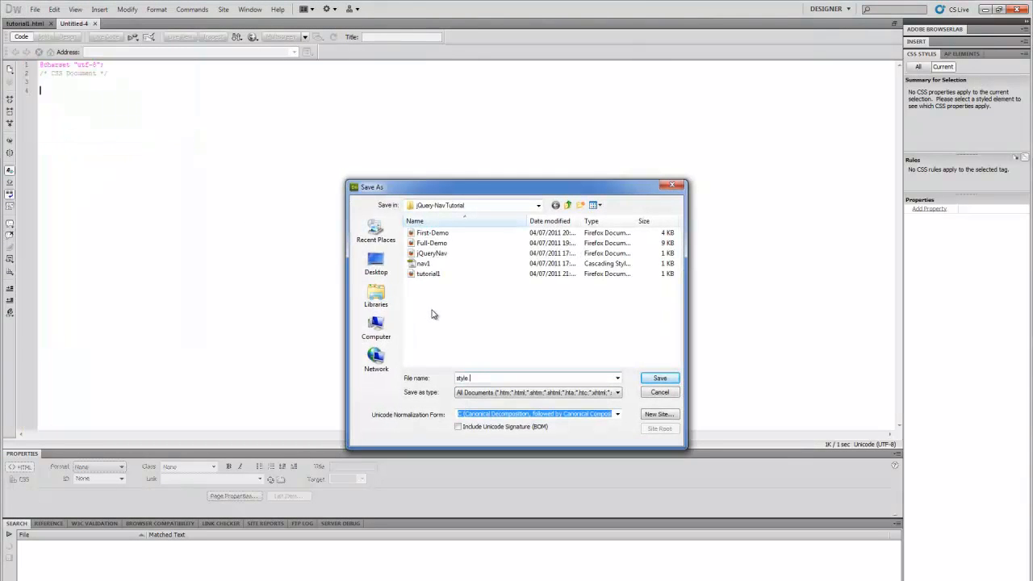
pyautogui.click(659, 378)
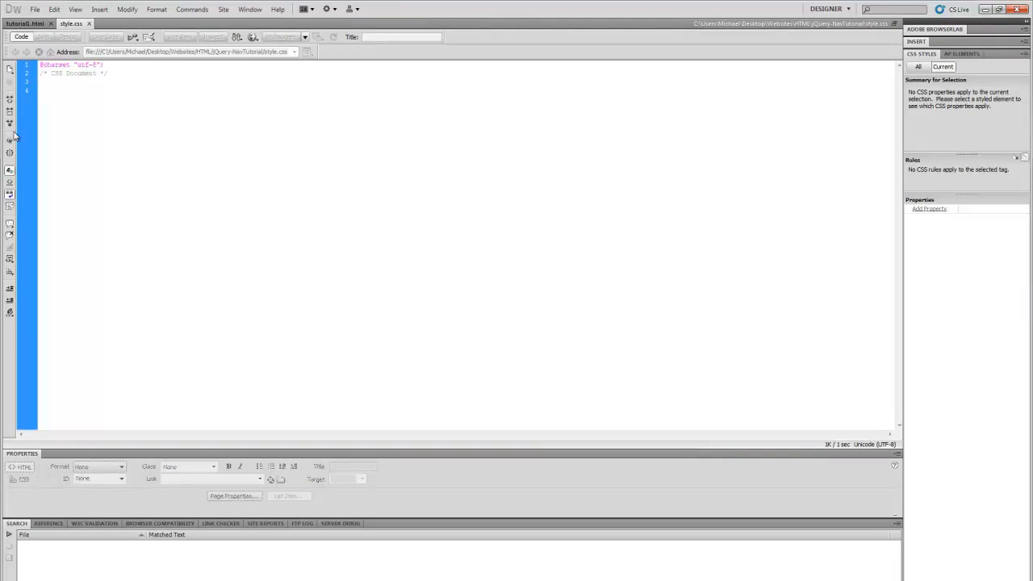
# Step: Write a body rule with background #333 and padding 50px
pyautogui.write('body')
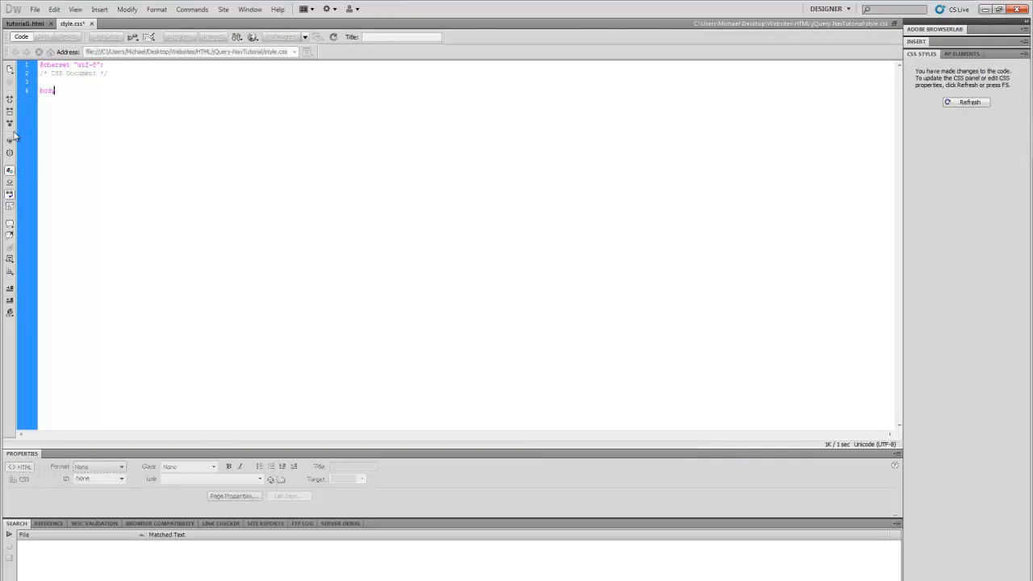
pyautogui.write('{')
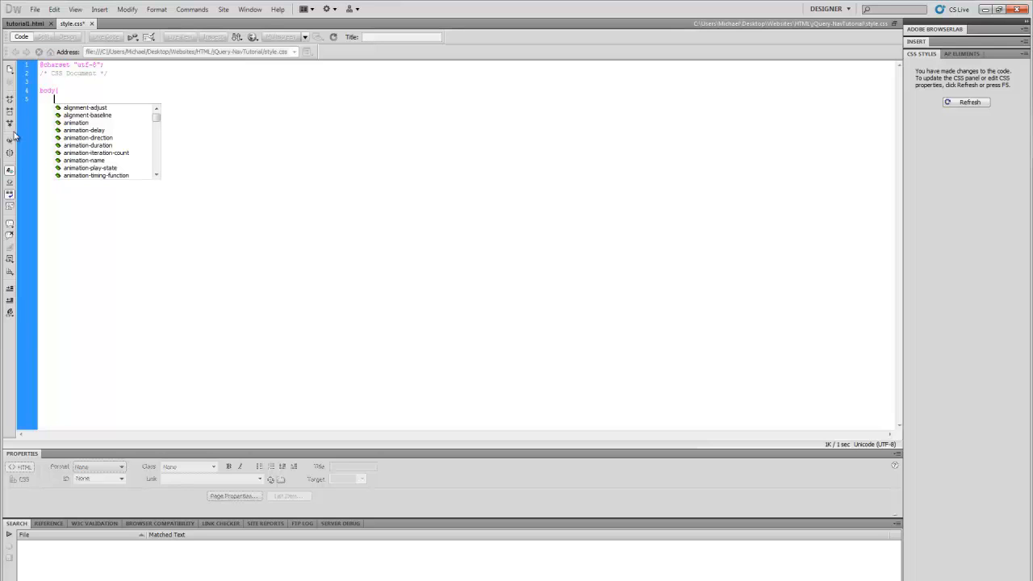
pyautogui.write('background:')
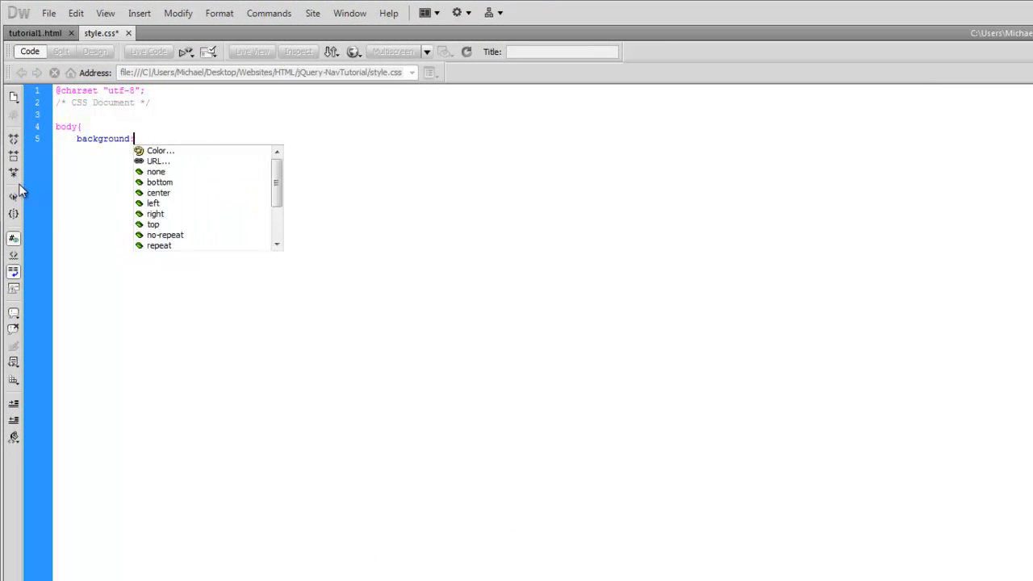
pyautogui.write('#333;')
pyautogui.write('padding:5-')
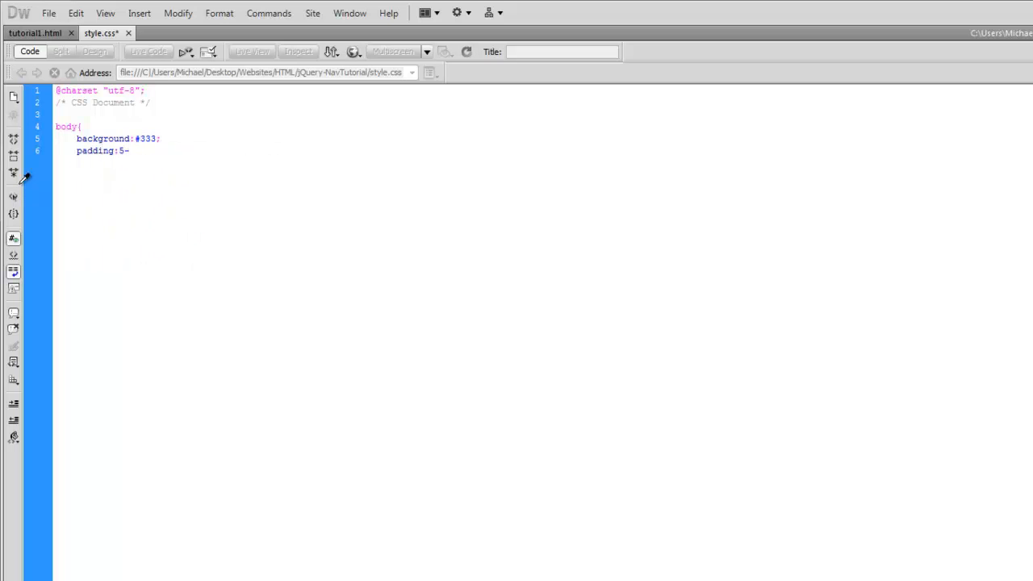
# Step: Add a ul rule with padding 0, margin 0, list-style none, and begin a background
pyautogui.write('0px;')
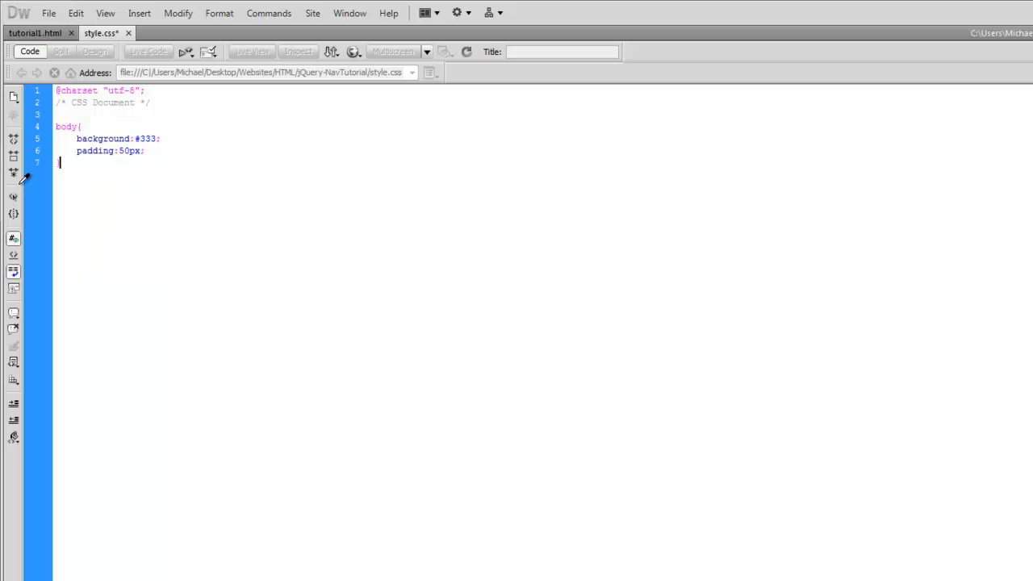
pyautogui.write('ul')
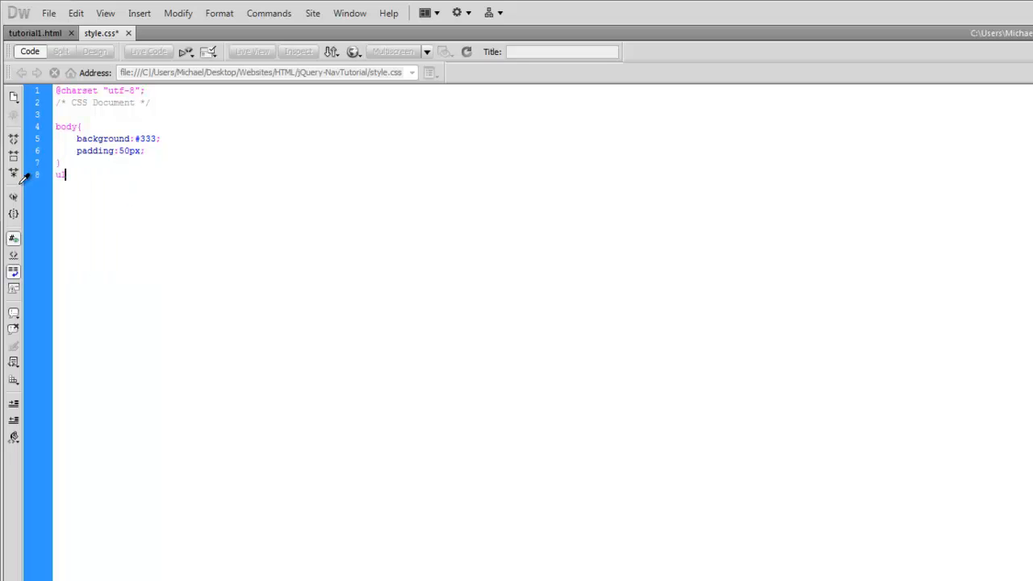
pyautogui.write('{')
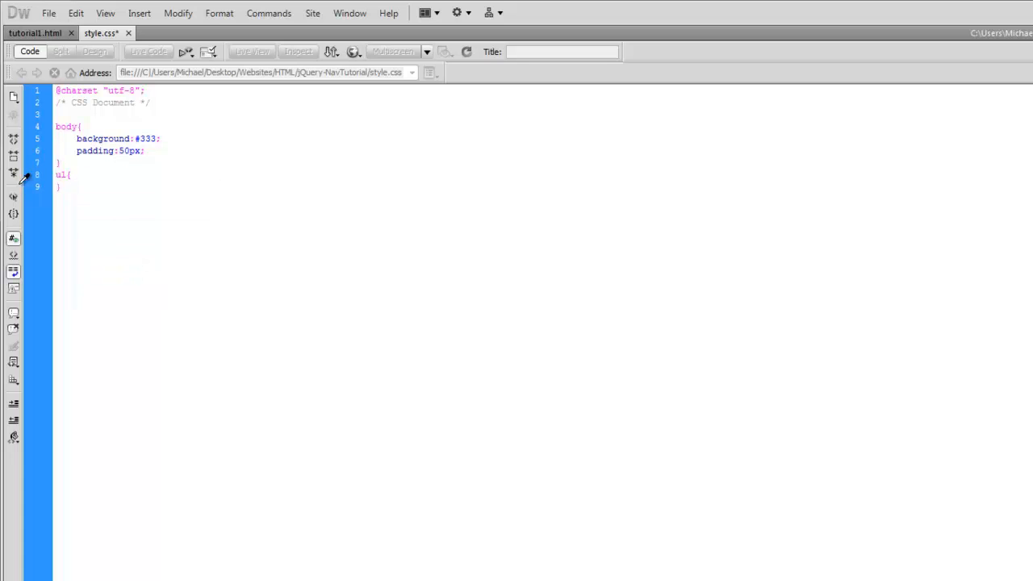
pyautogui.press('Enter')
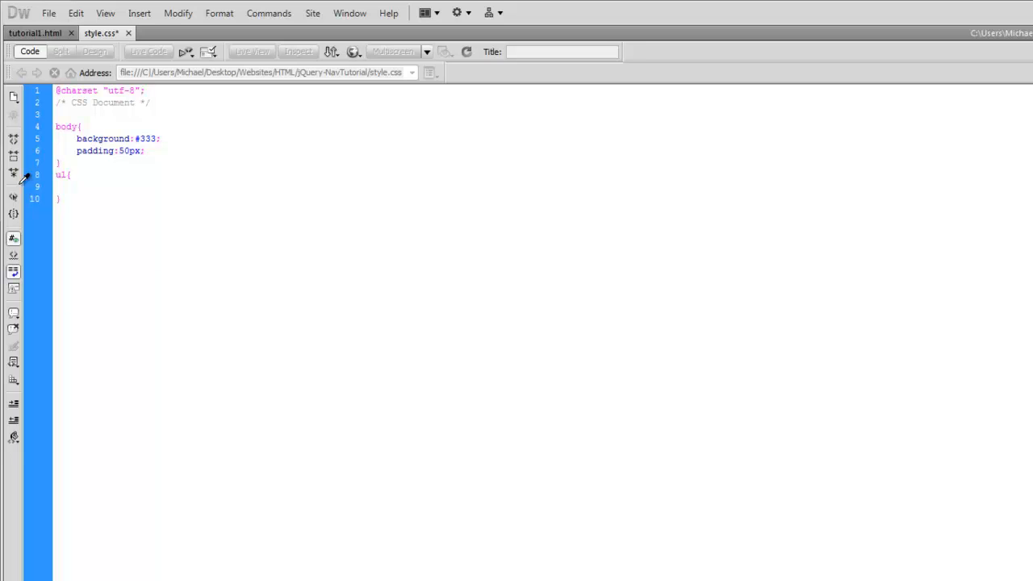
pyautogui.write('padding')
pyautogui.write('margin')
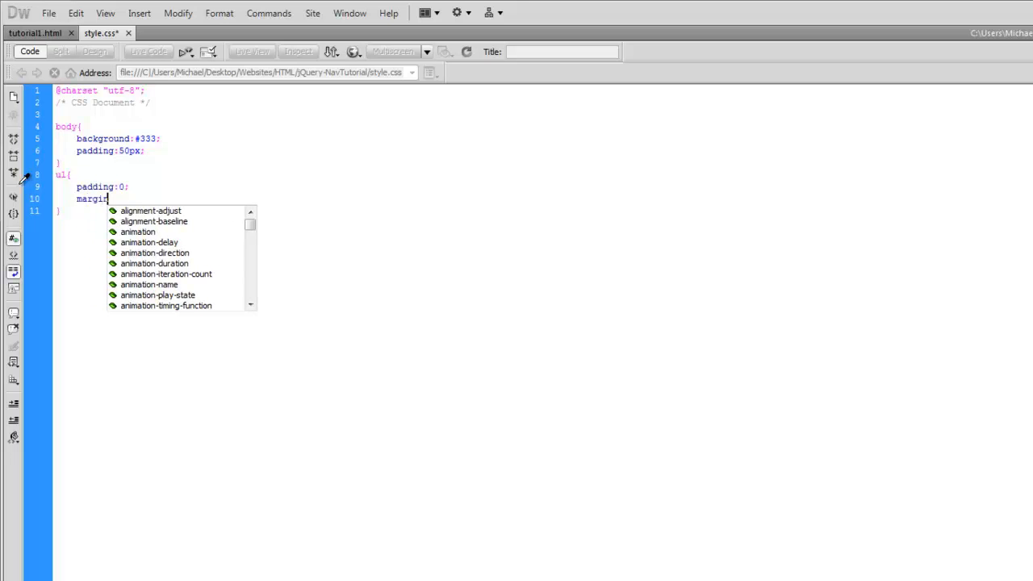
pyautogui.write(':0;')
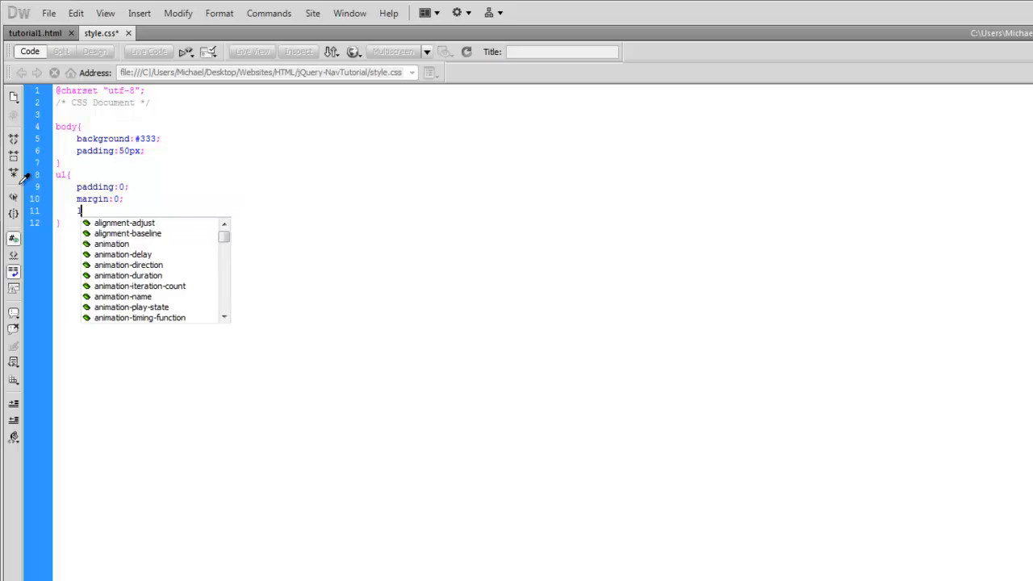
pyautogui.write('list-style:')
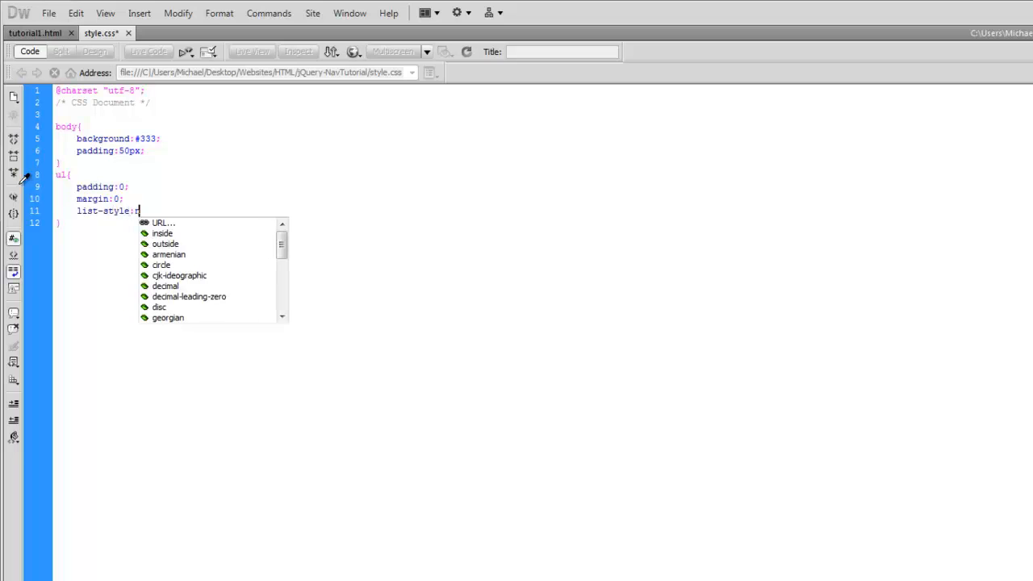
pyautogui.write('none;')
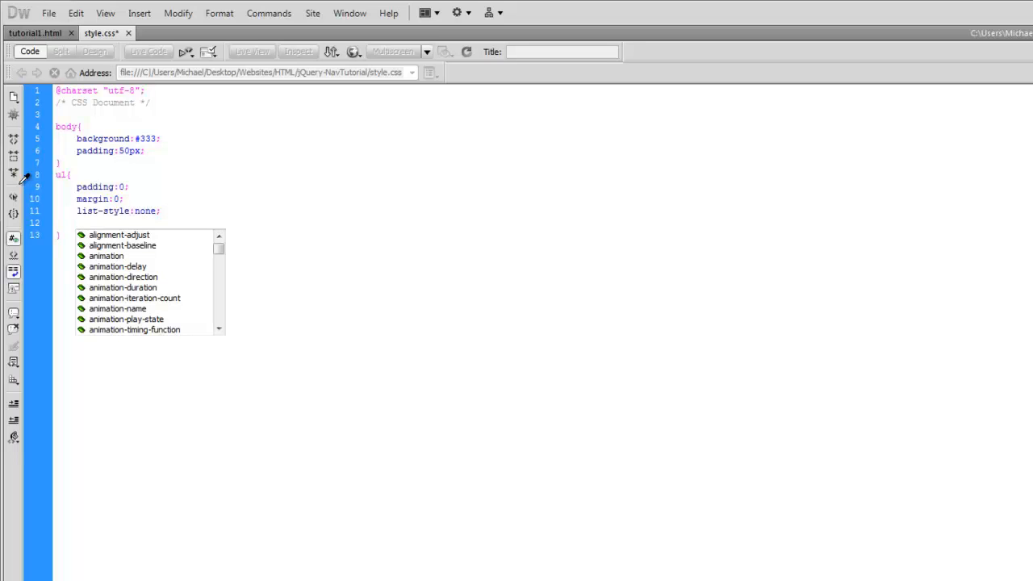
pyautogui.write('background:')
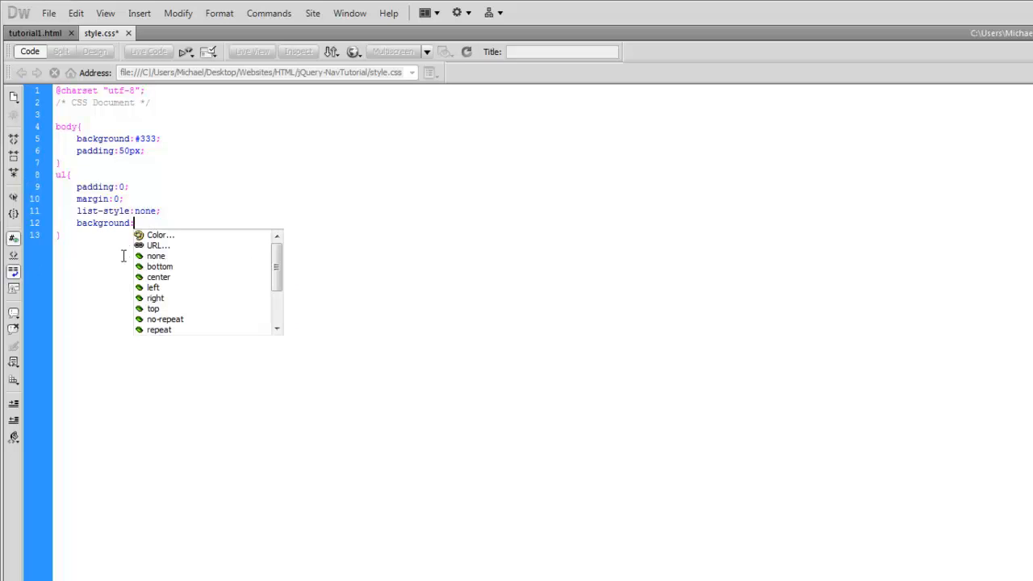
# Step: Set the ul background to url(dark-bg.jpg) repeat-x top and height to 40px
pyautogui.click(158, 245)
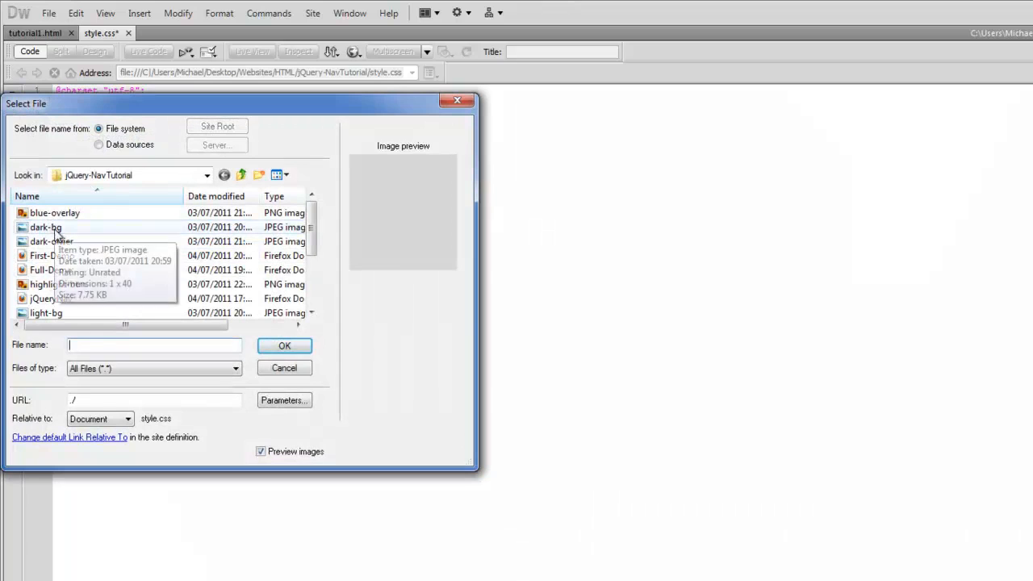
pyautogui.click(52, 241)
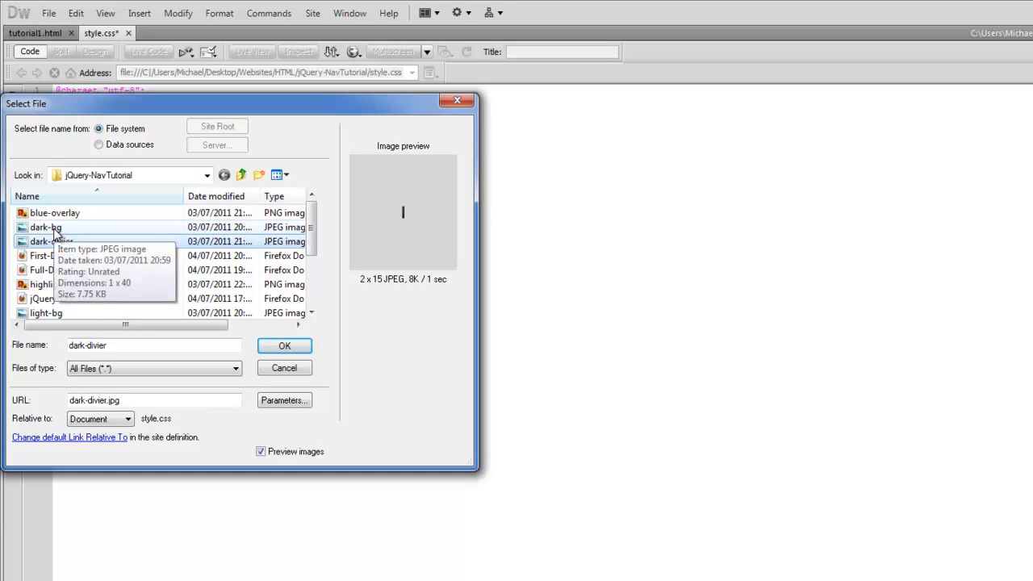
pyautogui.click(284, 346)
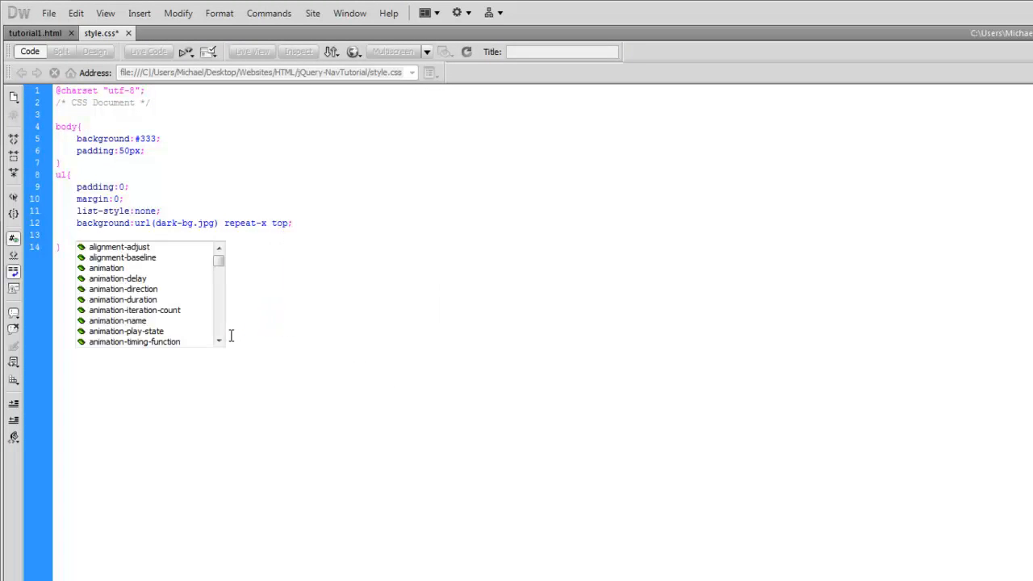
pyautogui.write('height:')
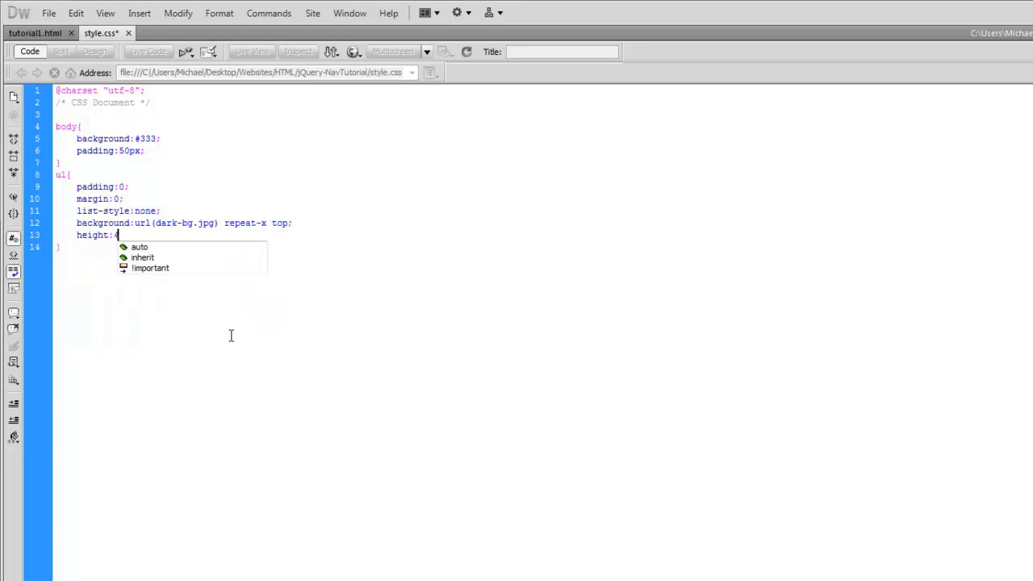
pyautogui.write('40px;')
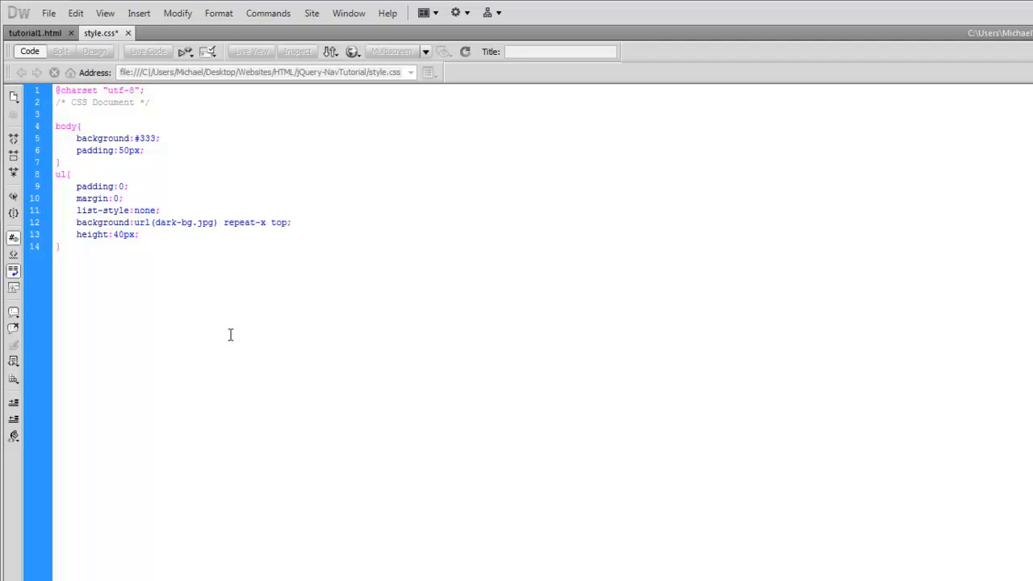
pyautogui.click(137, 234)
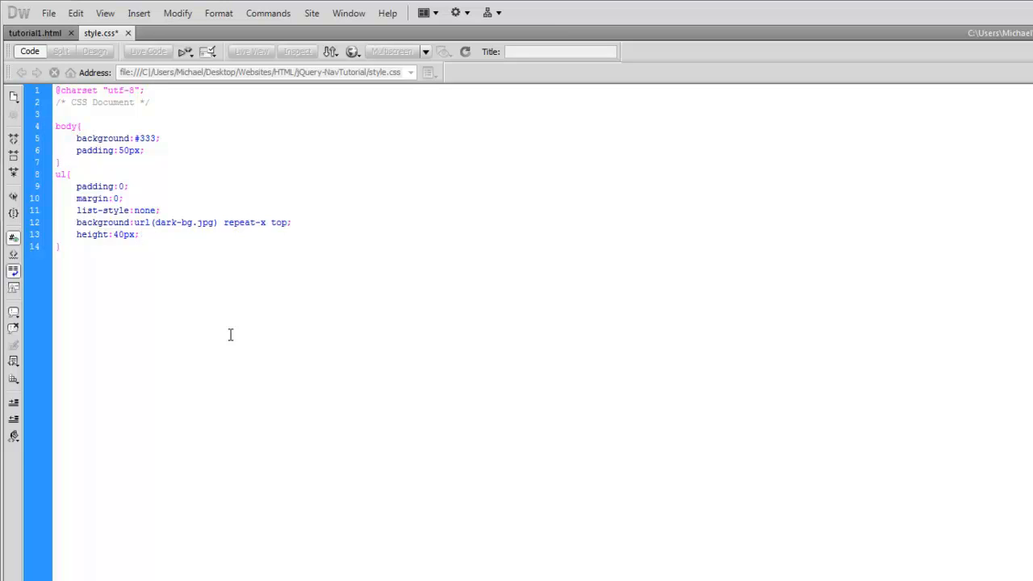
# Step: Give the ul 2px border-radius plus -moz- and -webkit- versions, then save
pyautogui.write('border-radius')
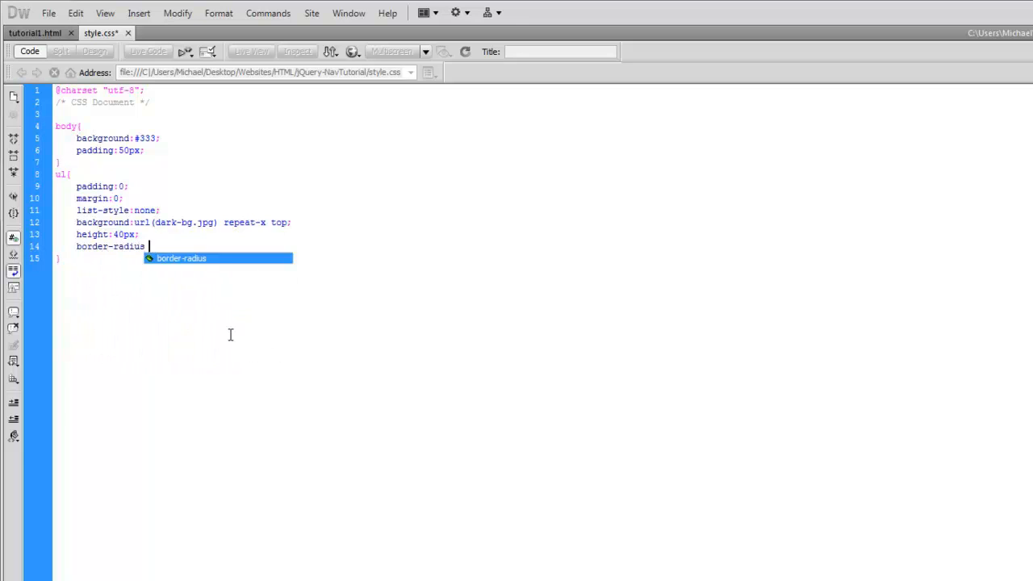
pyautogui.write(':2px;')
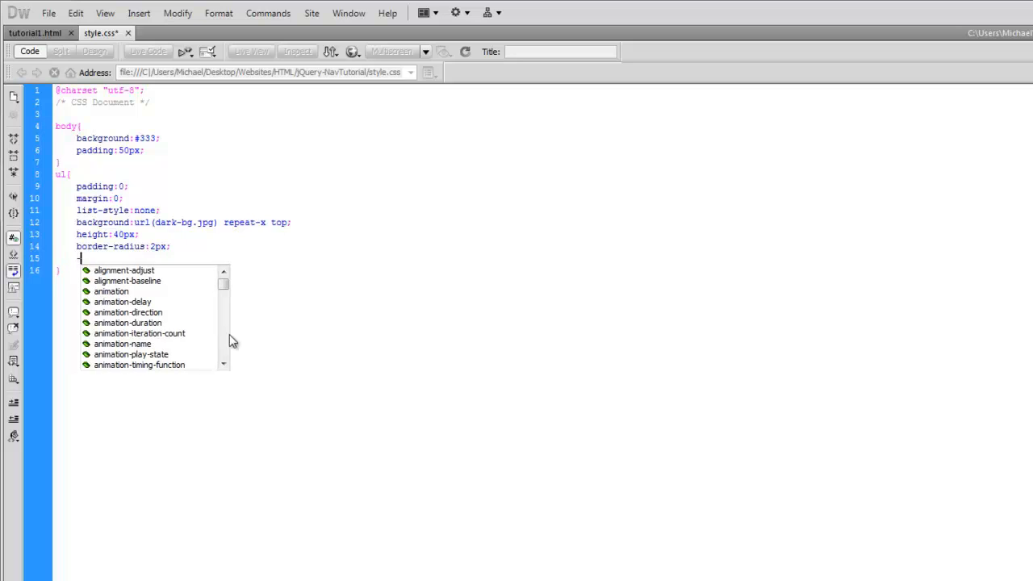
pyautogui.write('-moz-bo')
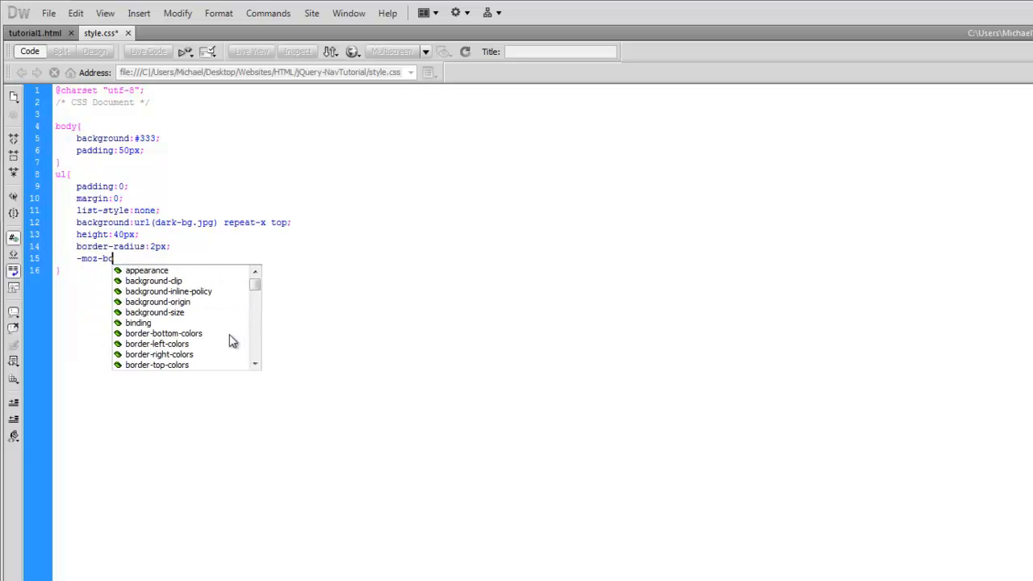
pyautogui.write('rder-radius:2px;')
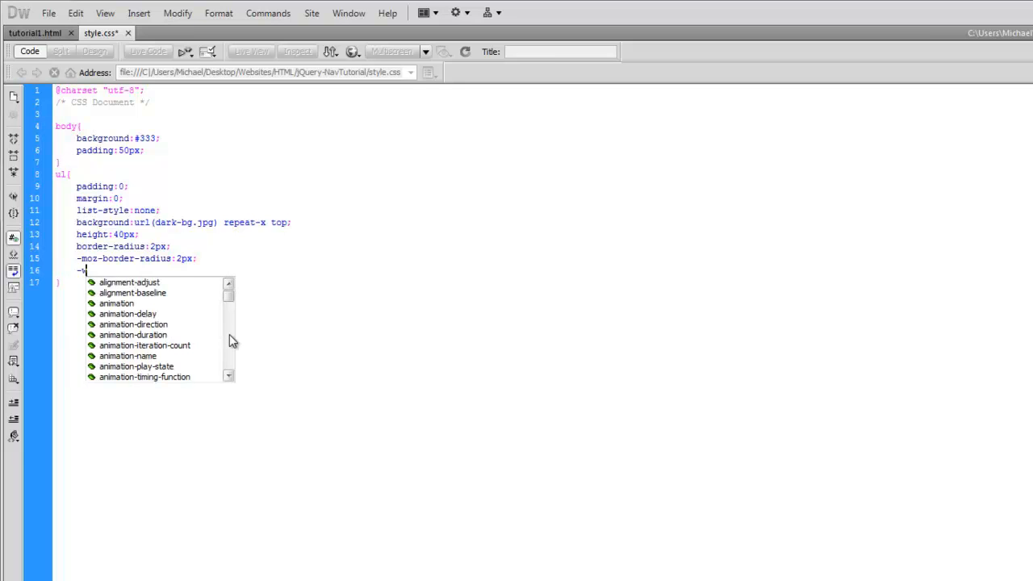
pyautogui.write('webkite')
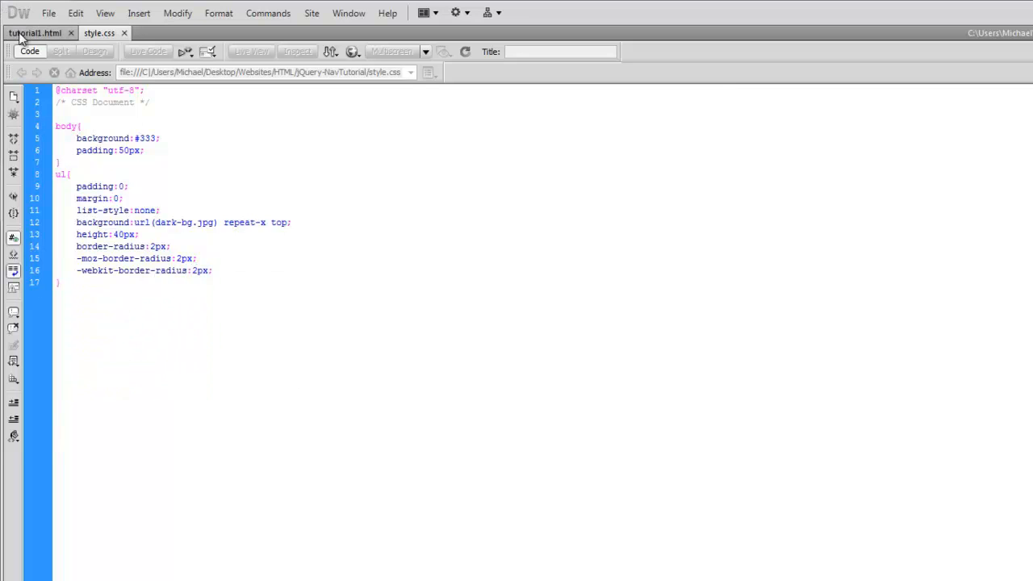
# Step: Add width:600px to the end of the ul rule and save style.css
pyautogui.click(34, 33)
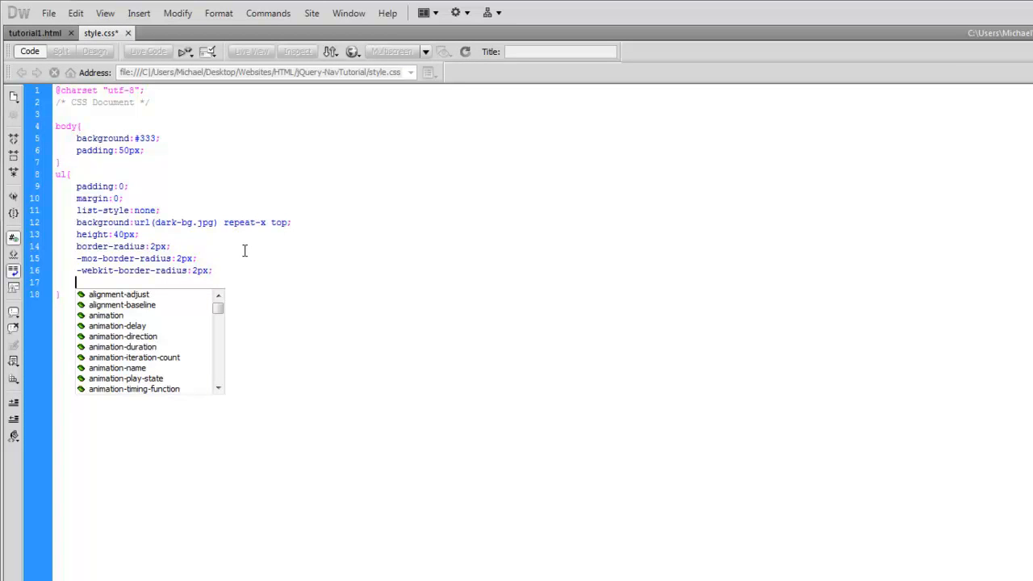
pyautogui.write('width:')
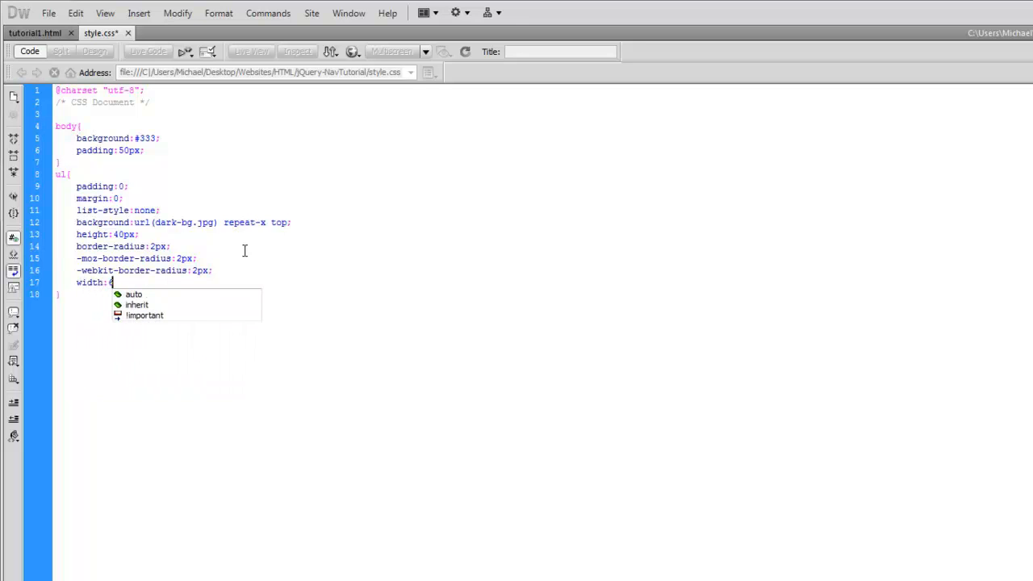
pyautogui.write('00px;')
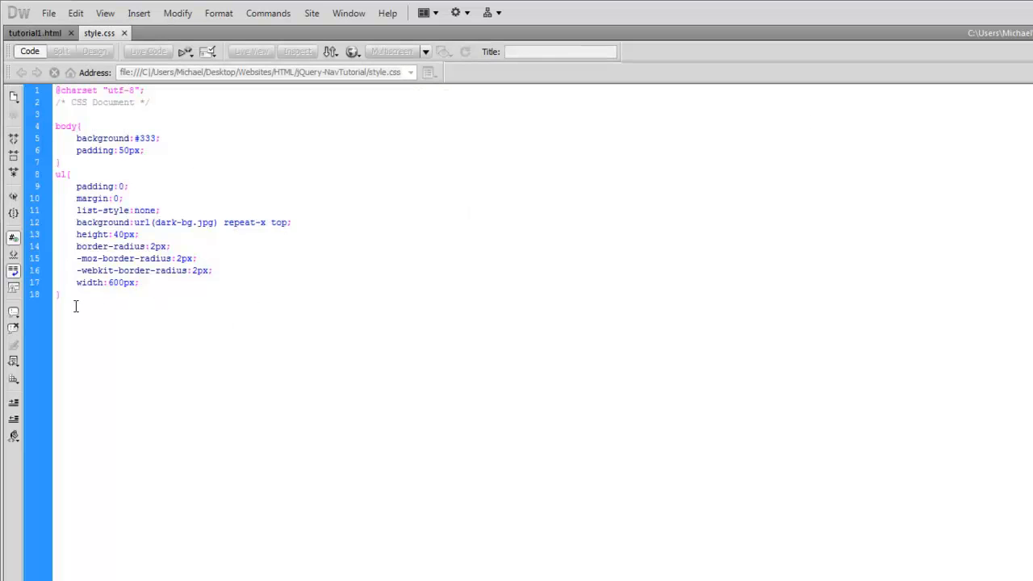
pyautogui.write('ul li{')
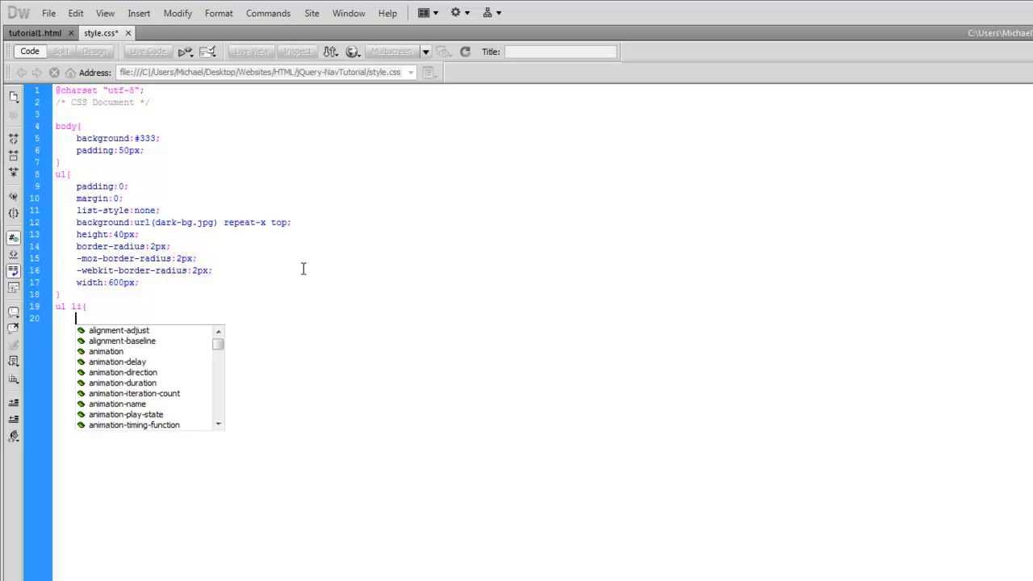
# Step: Write ul li: float left, right no-repeat dark-divier.jpg background, padding-right 2px
pyautogui.write('float:left;')
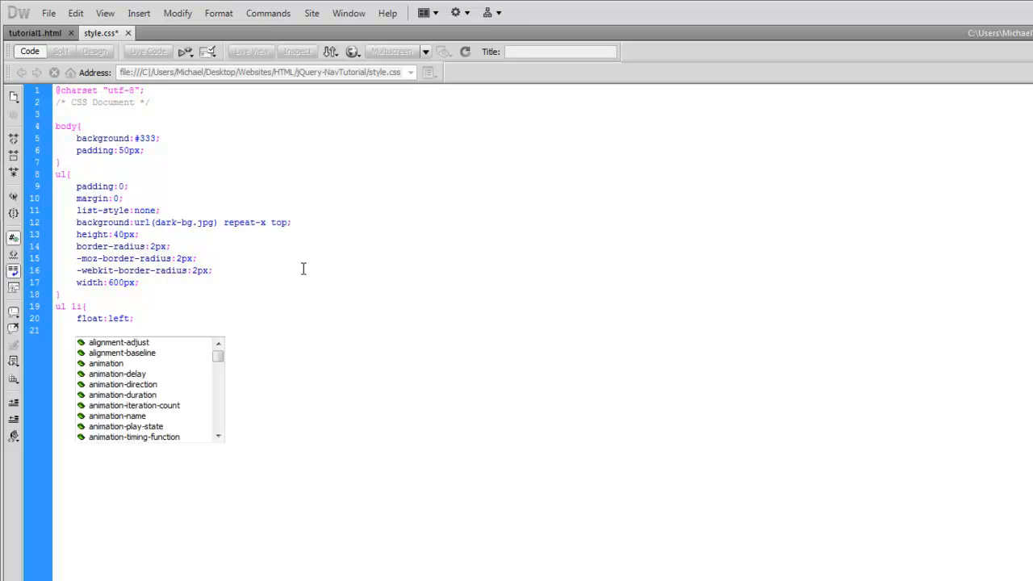
pyautogui.write('background:url(dark-divier.jpg')
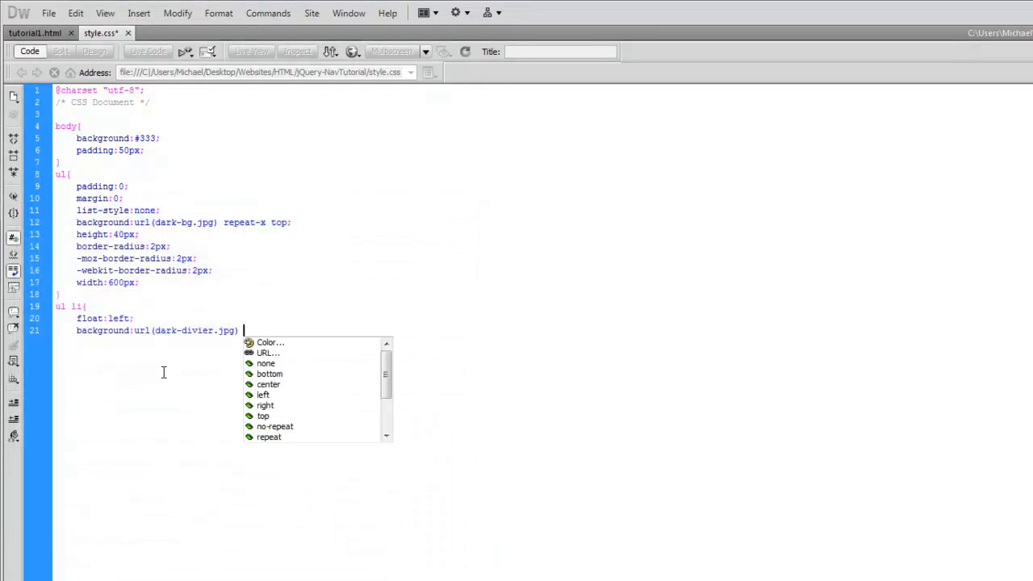
pyautogui.write('right no-repeat')
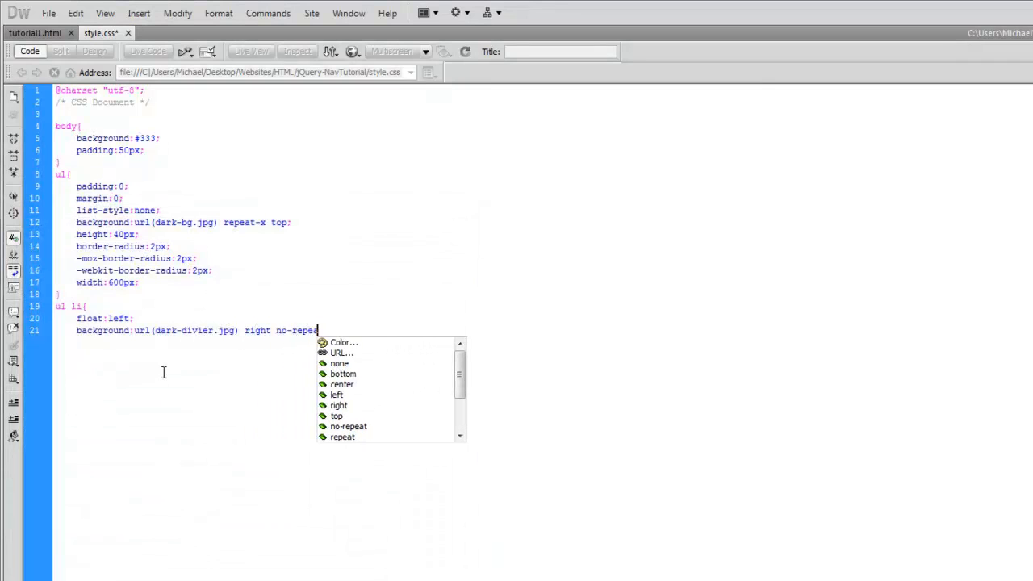
pyautogui.write('padding:')
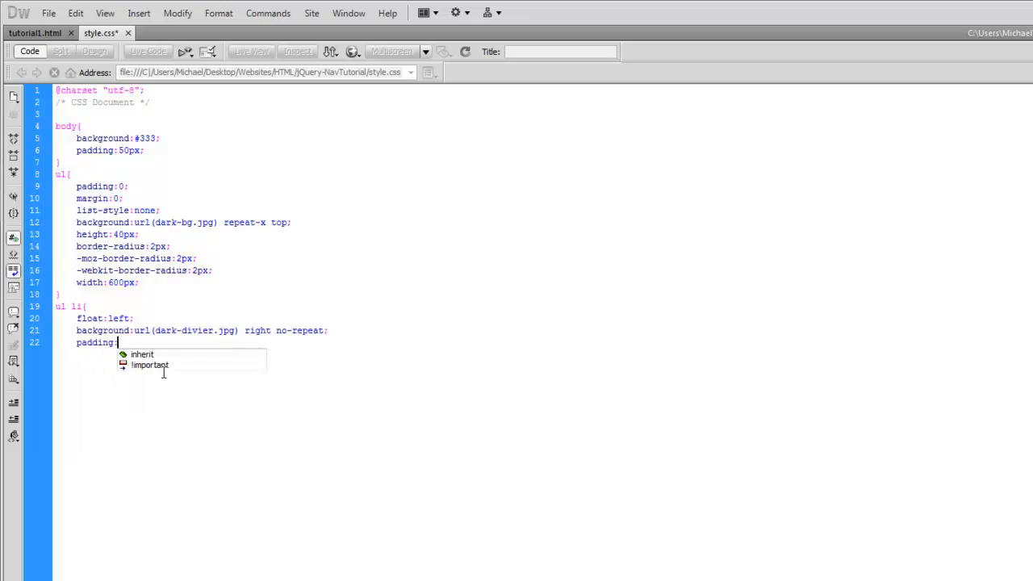
pyautogui.write('2px')
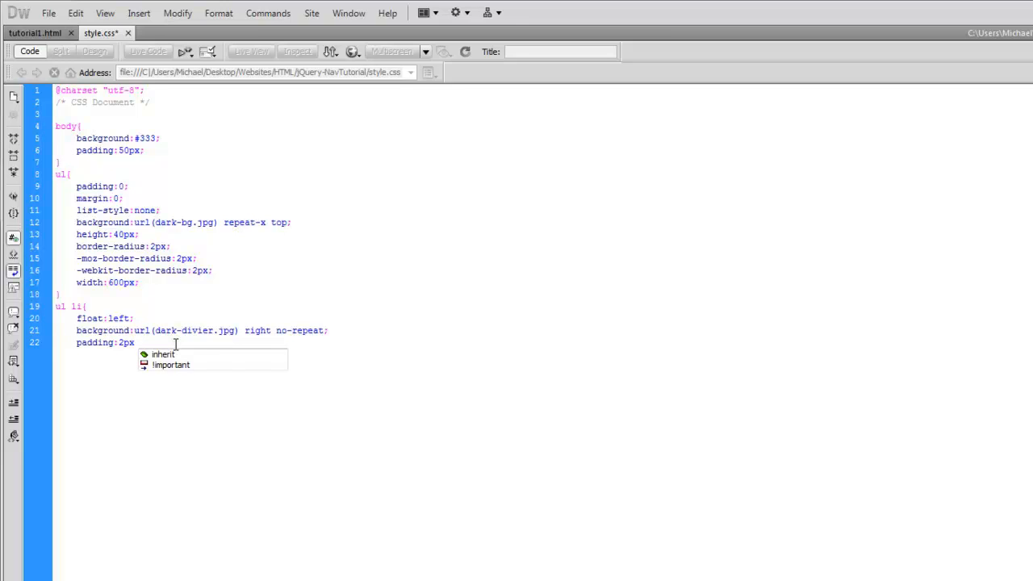
pyautogui.write('-right')
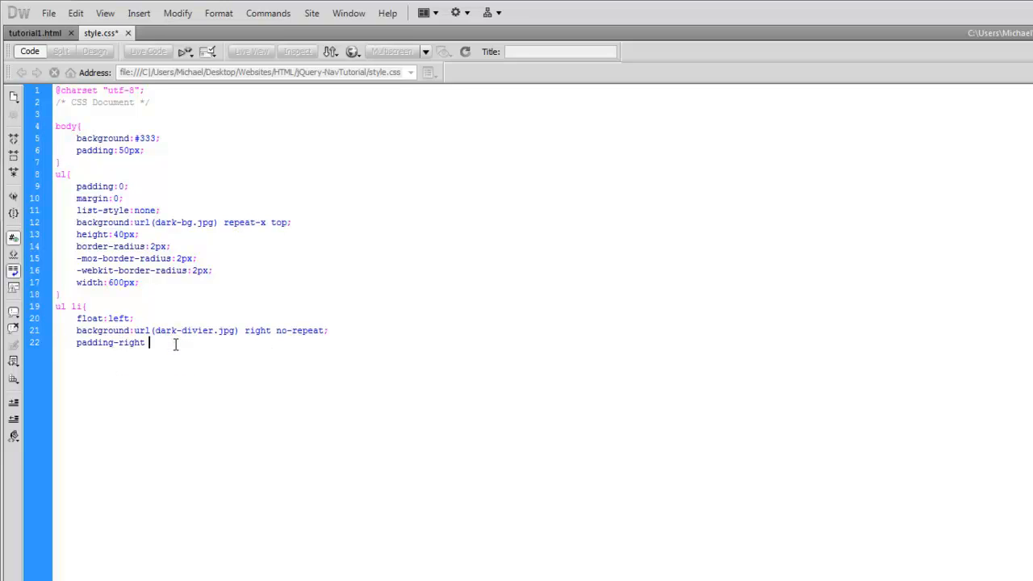
pyautogui.write('2px;')
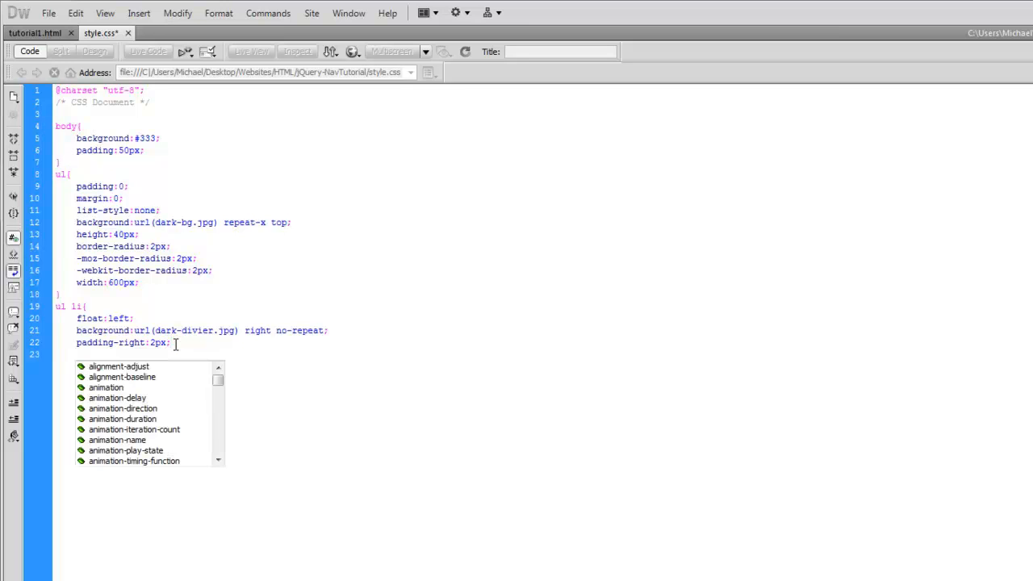
pyautogui.write('ul li a{')
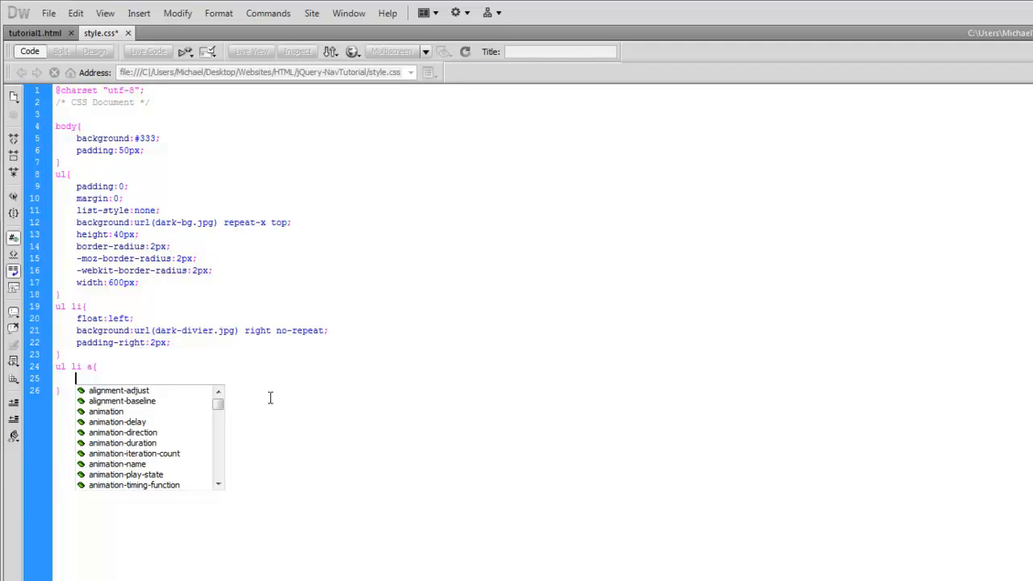
# Step: Style ul li a links as 16px bold Arial, Helvetica, sans-serif in #ccc
pyautogui.write('font-')
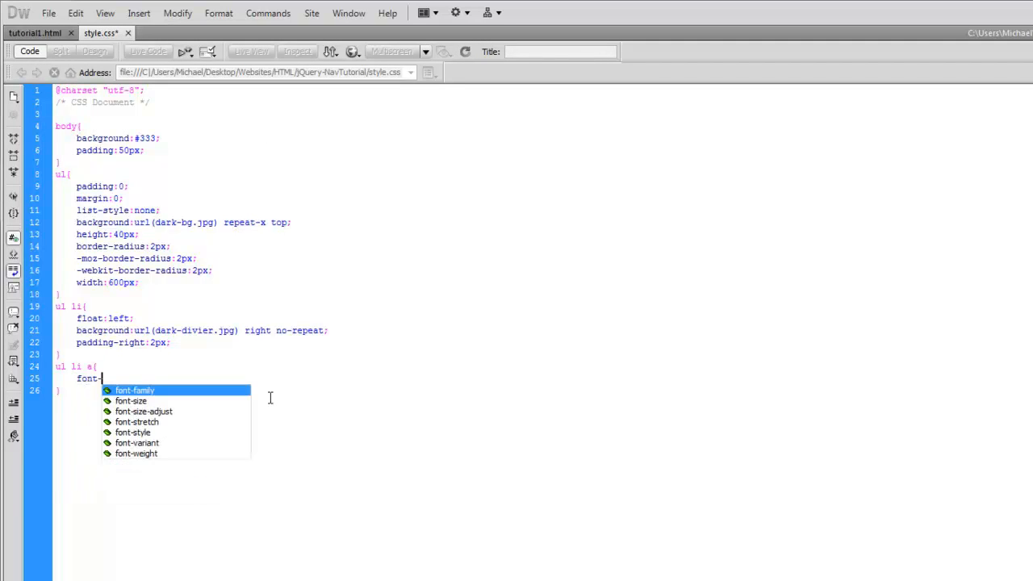
pyautogui.write('-size:16px;')
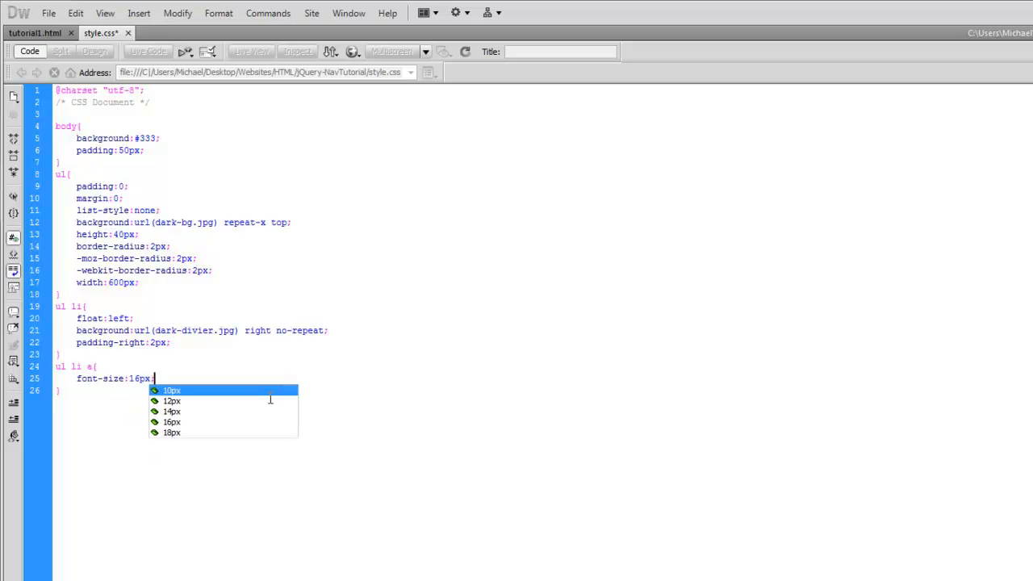
pyautogui.write('font-weight:bold;')
pyautogui.write('fotn')
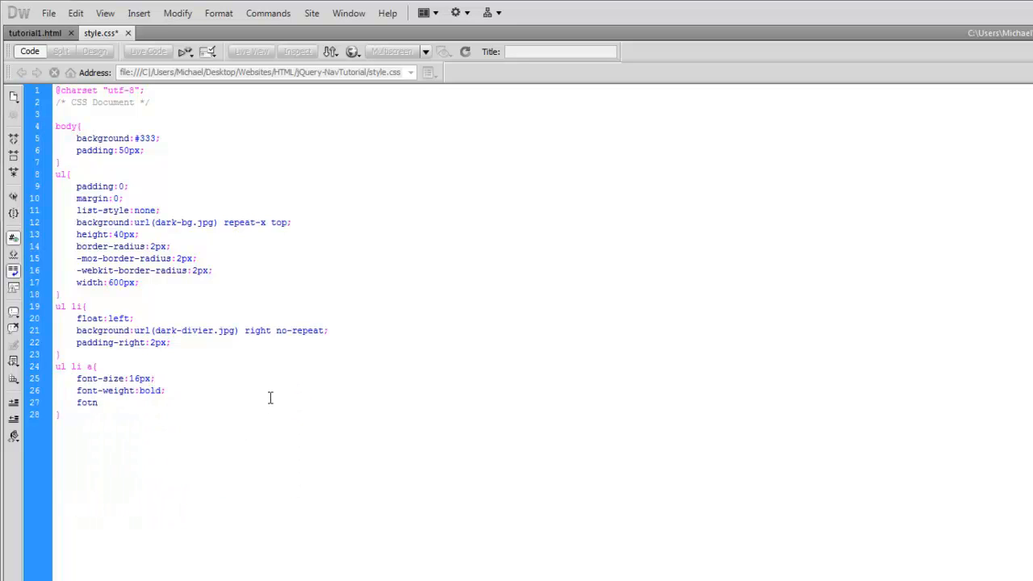
pyautogui.write('font-family:')
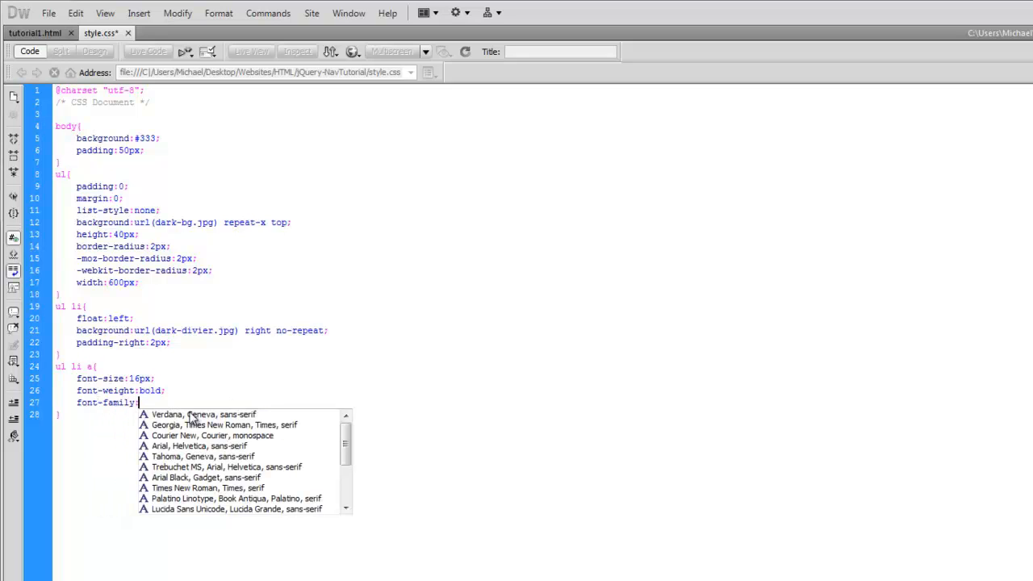
pyautogui.click(200, 445)
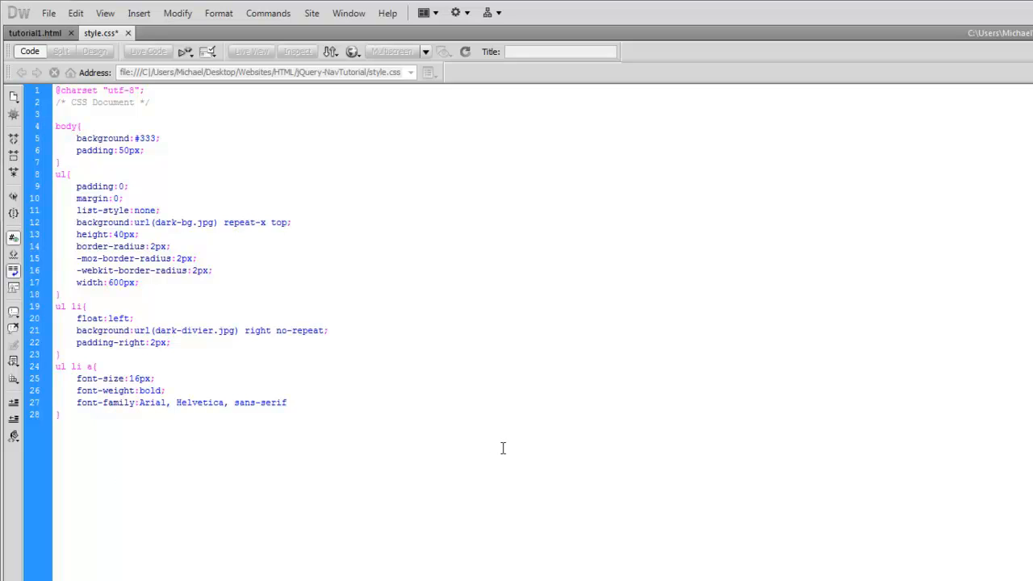
pyautogui.write('color:#ccc;')
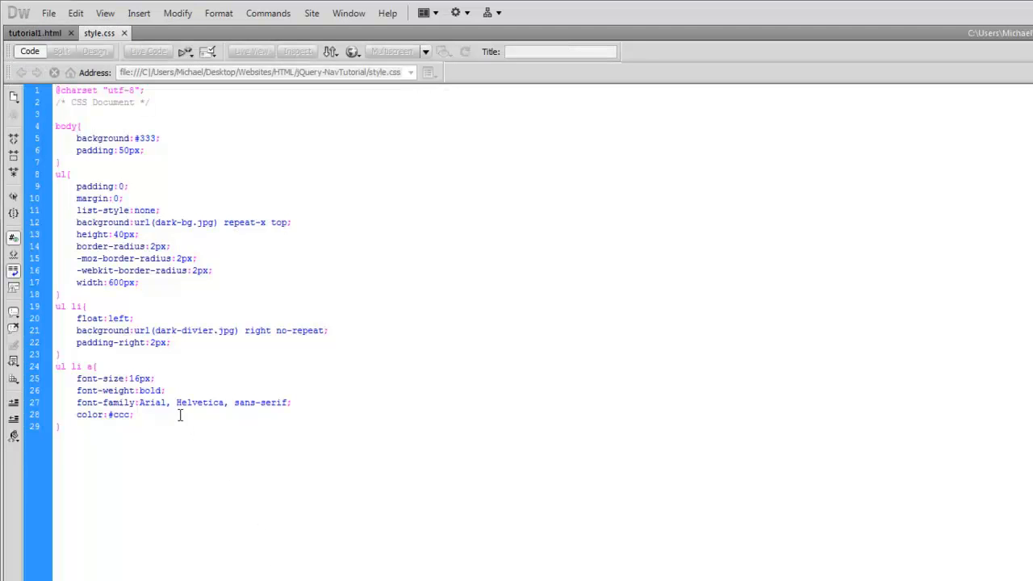
# Step: Remove link underlines with text-decoration:none and give the links a red background
pyautogui.write('text-decoration:')
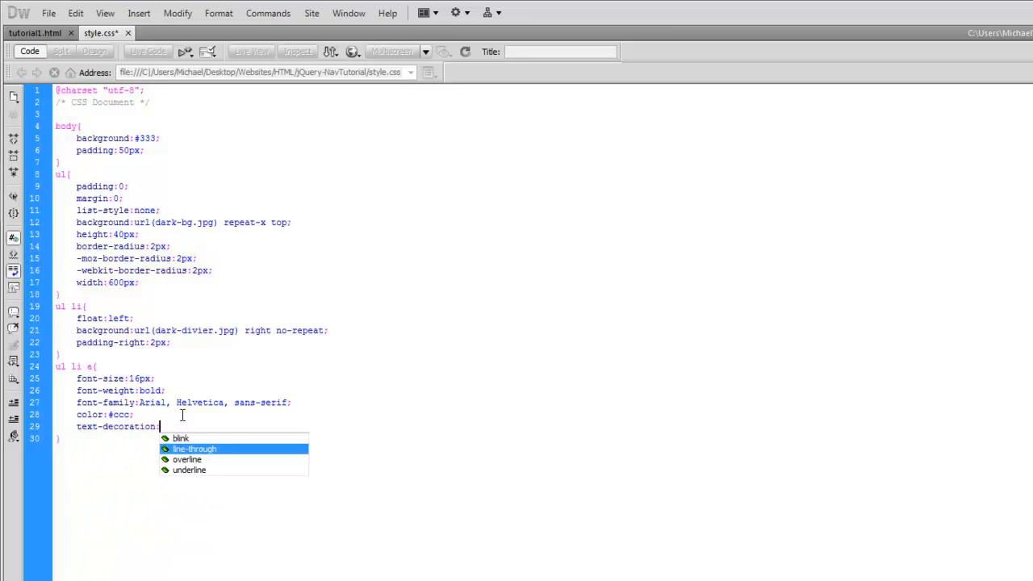
pyautogui.write('none;')
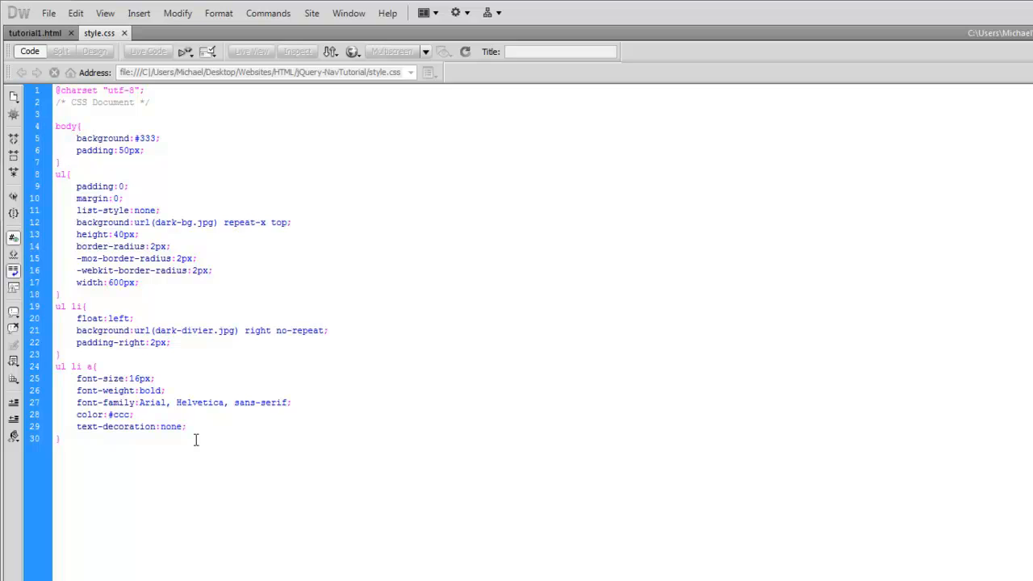
pyautogui.write('background:')
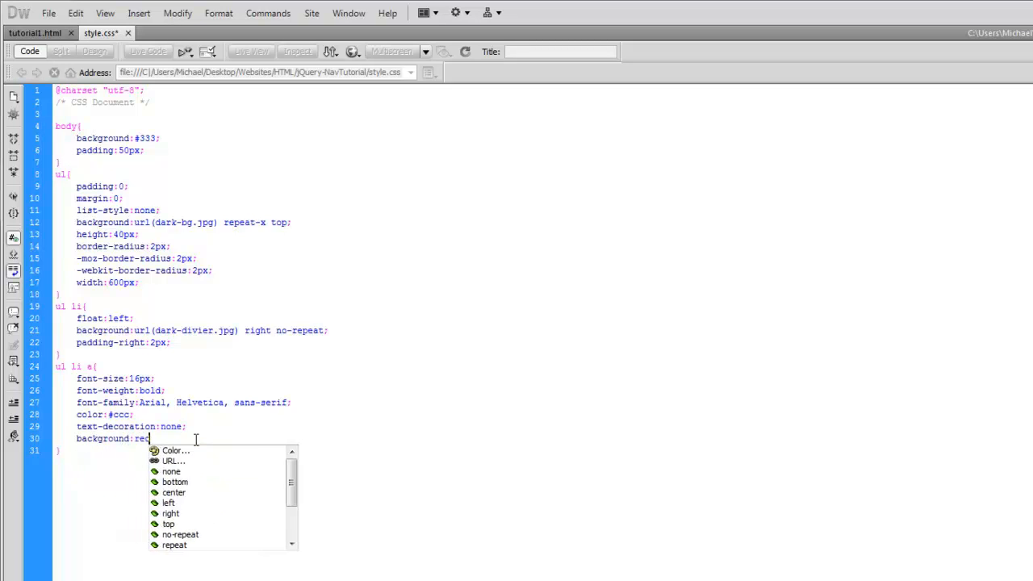
pyautogui.write('red;')
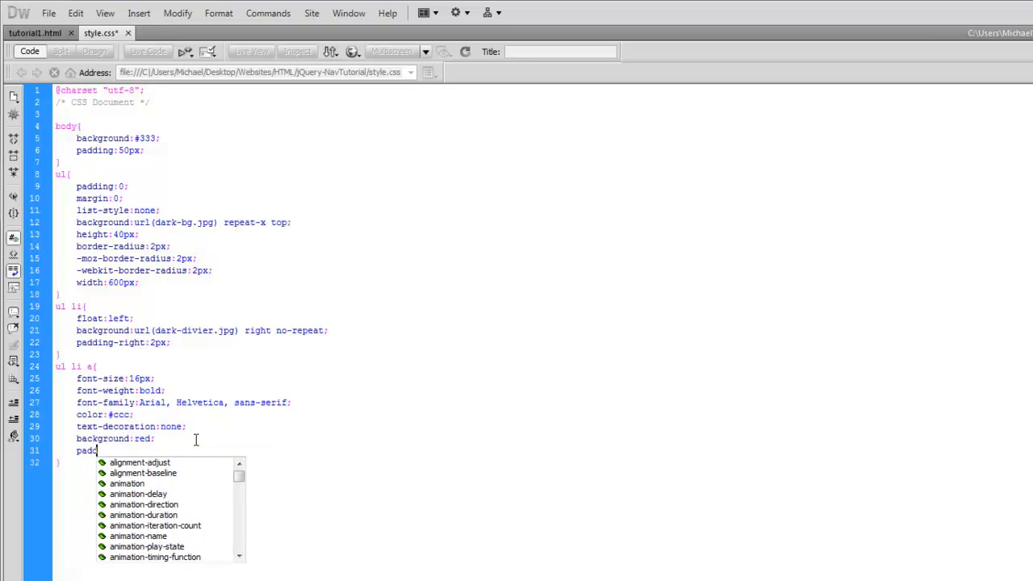
# Step: Pad the links 10px 15px 10px 15px and begin a display property
pyautogui.write('ding:')
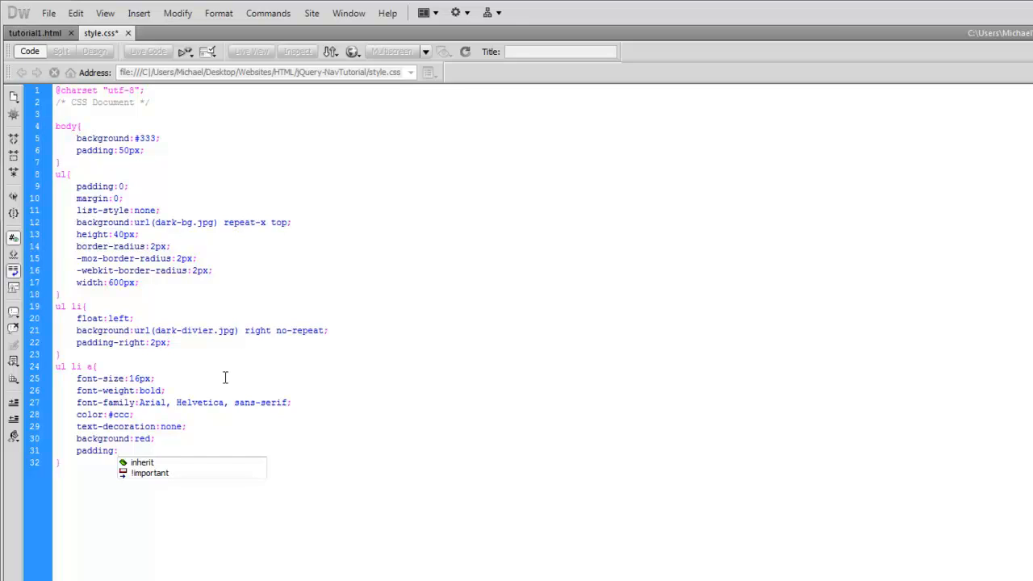
pyautogui.write('10px 15p')
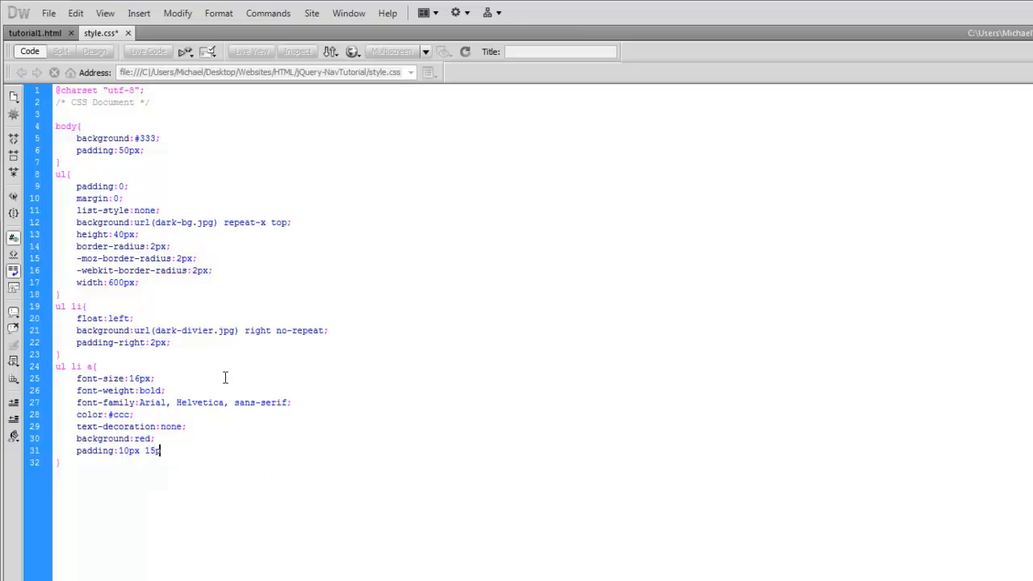
pyautogui.write('10px 15px;')
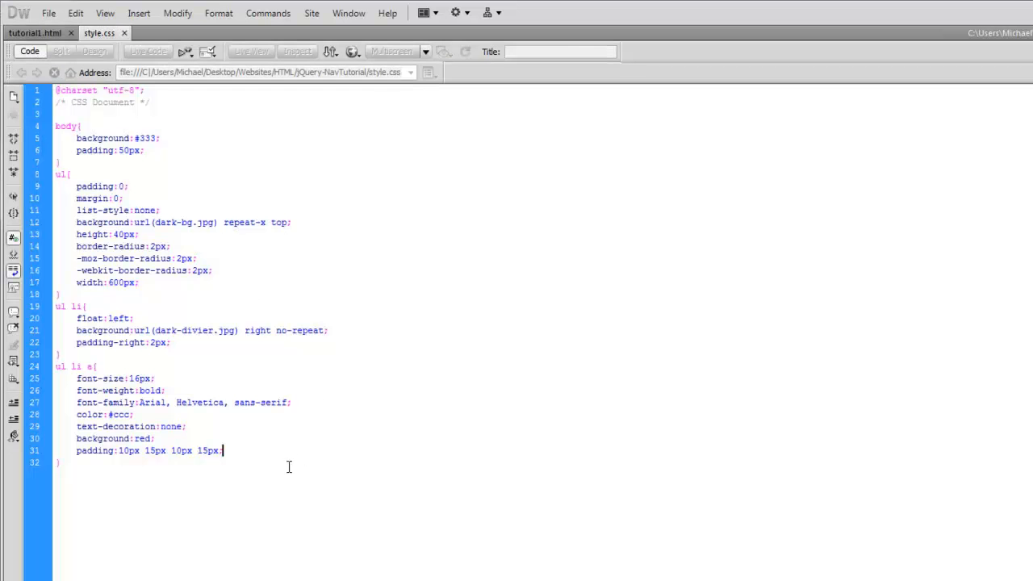
pyautogui.write('displa')
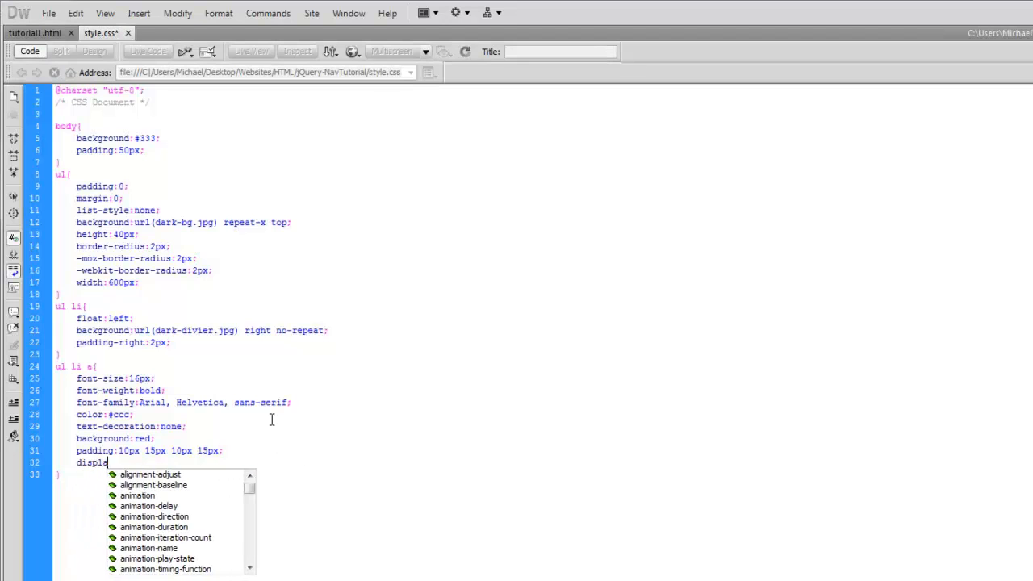
# Step: Make the links display:block, check them on the page, then return to style.css
pyautogui.write('y:block;')
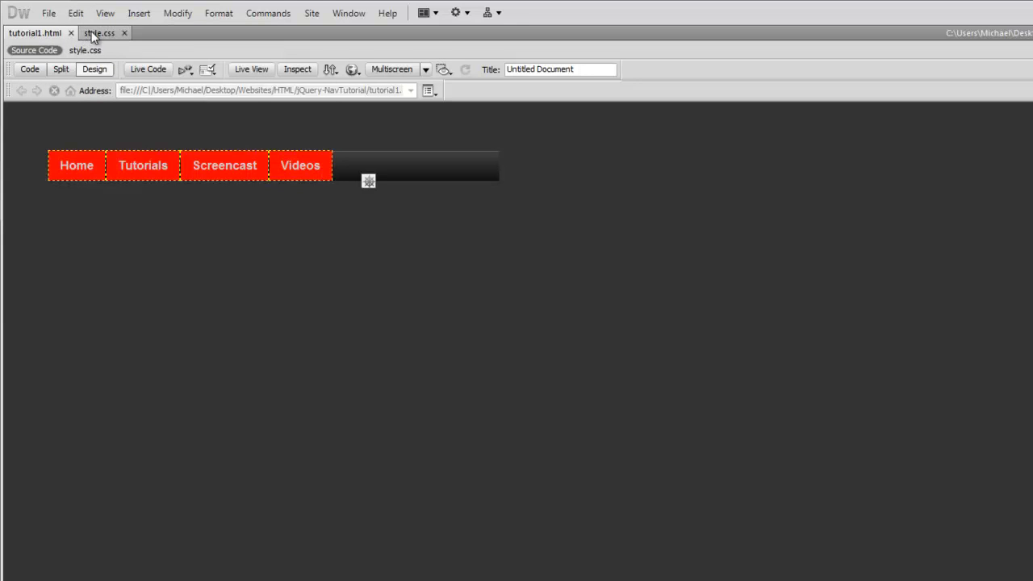
pyautogui.click(29, 68)
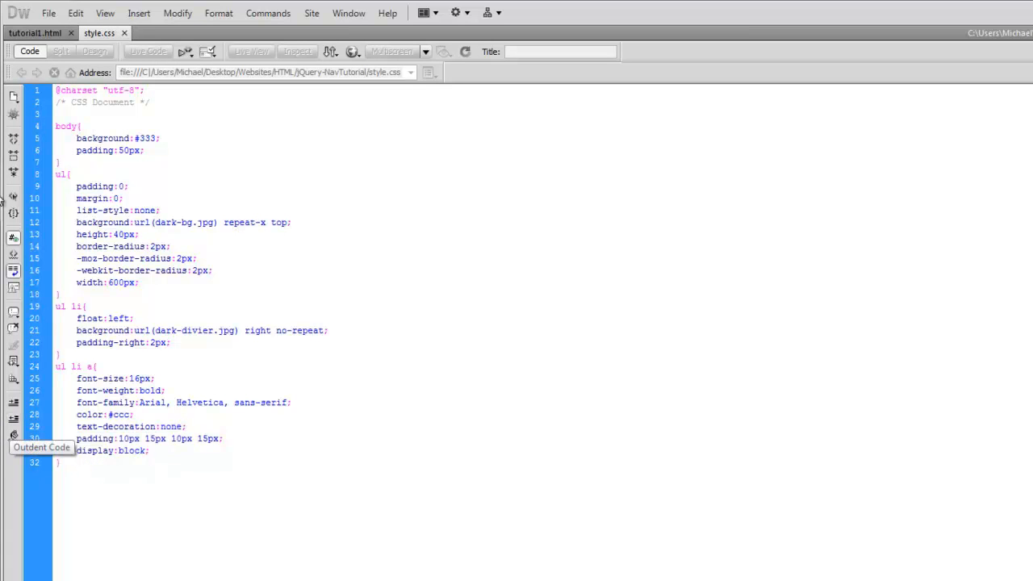
pyautogui.click(48, 13)
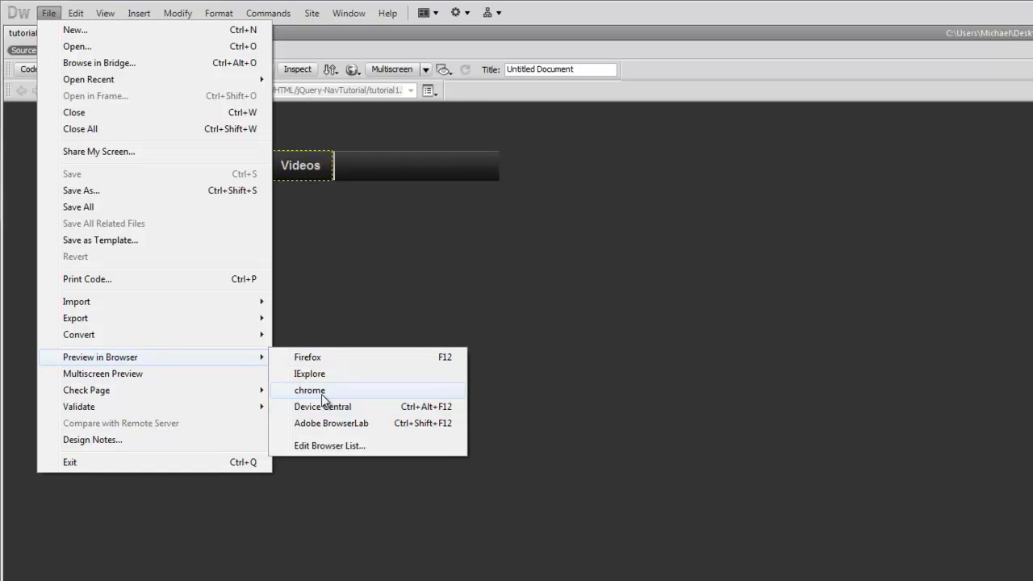
pyautogui.click(310, 390)
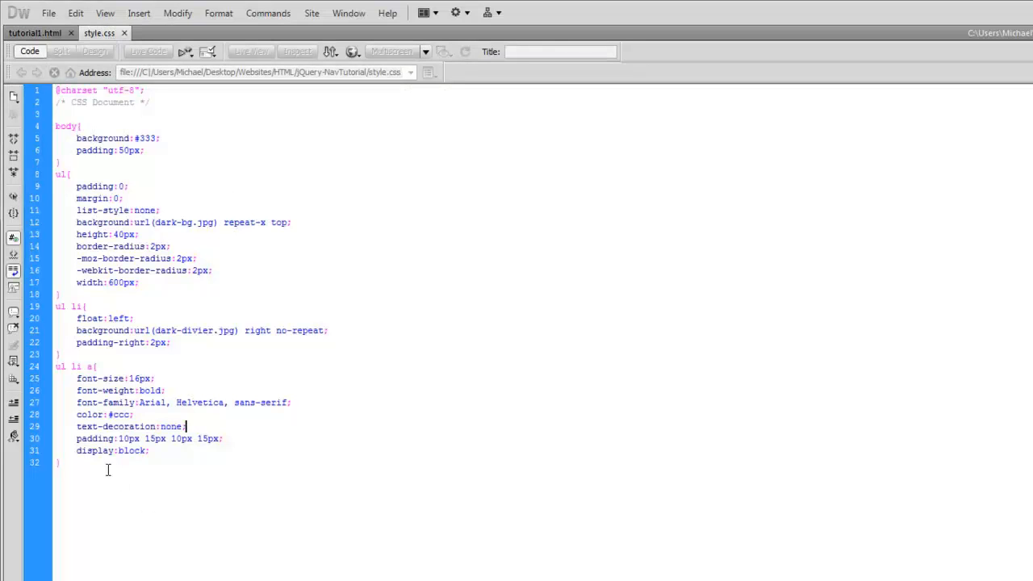
# Step: Add a ul li a:hover rule below the link rule, setting color to white
pyautogui.press('enter')
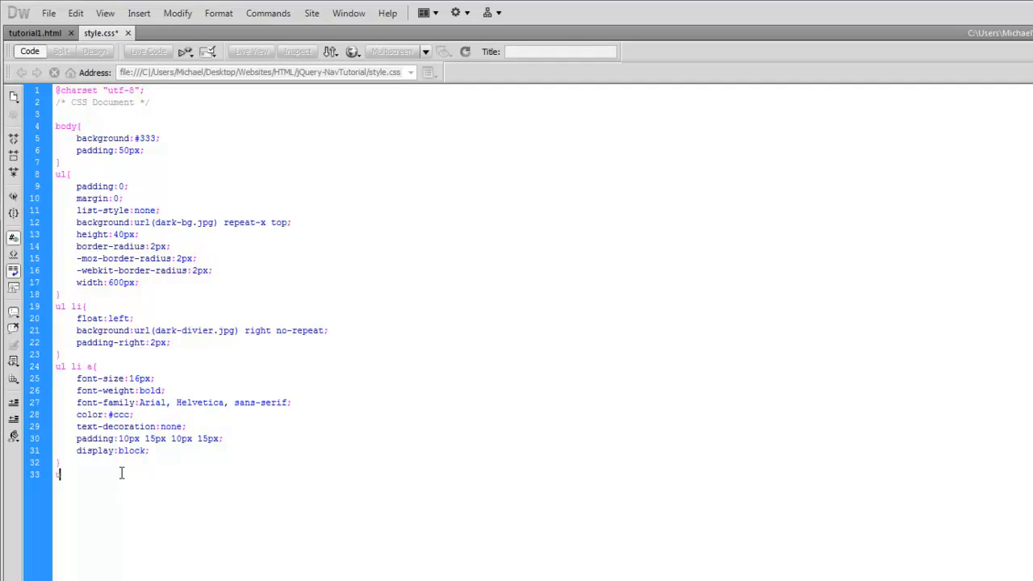
pyautogui.write('ul li a')
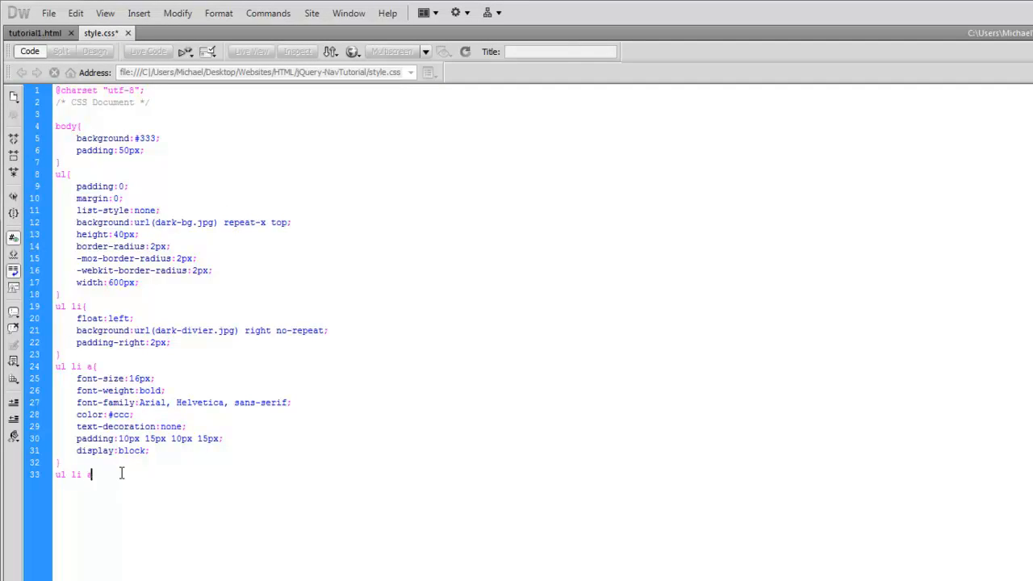
pyautogui.write(':hover{')
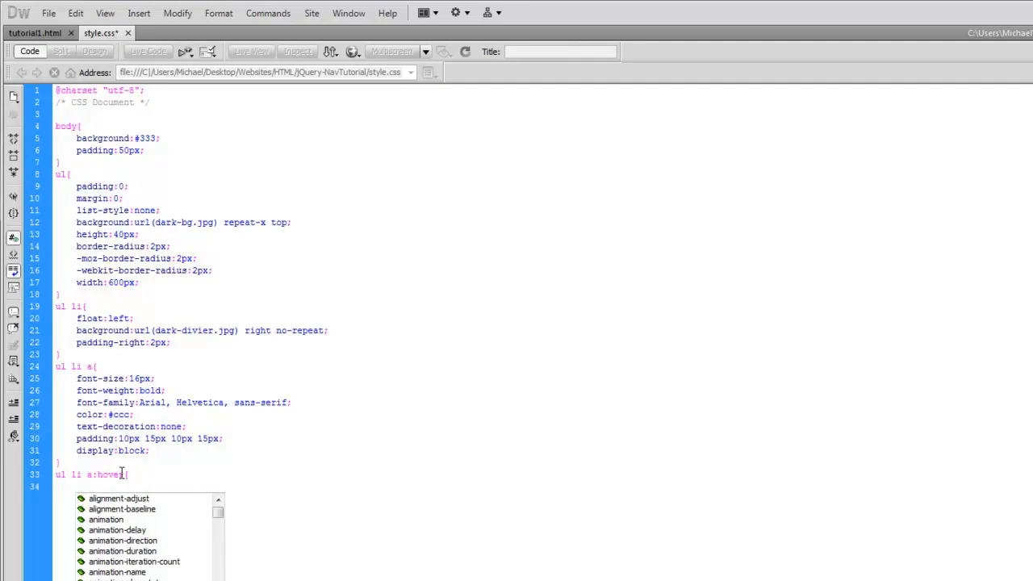
pyautogui.write('color:white')
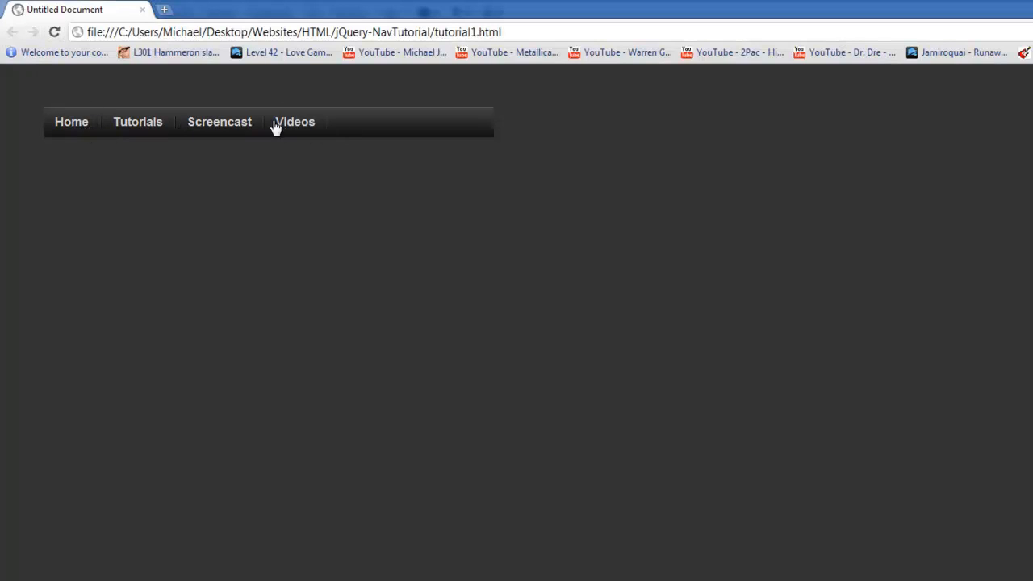
pyautogui.moveTo(56, 146)
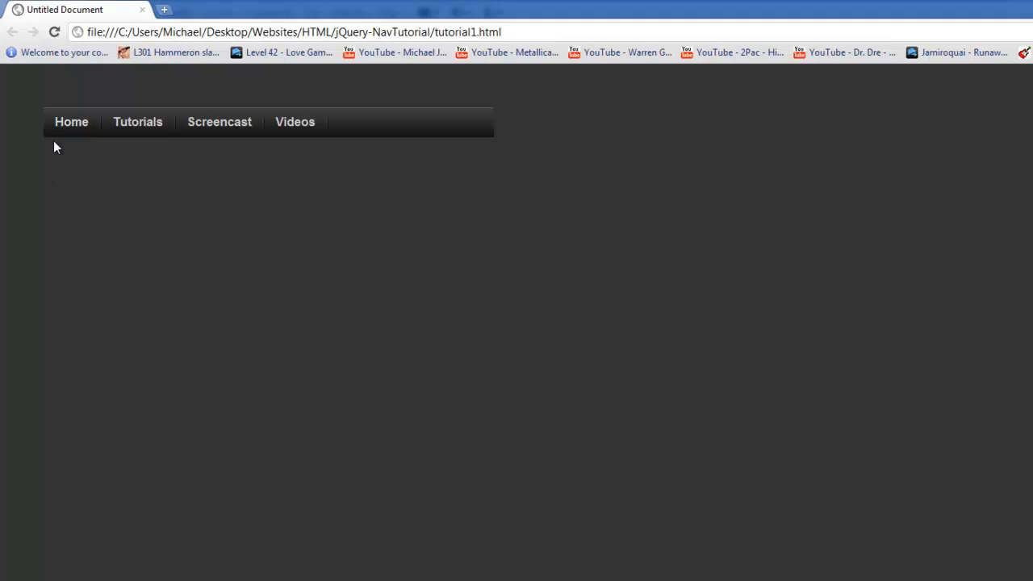
pyautogui.moveTo(294, 122)
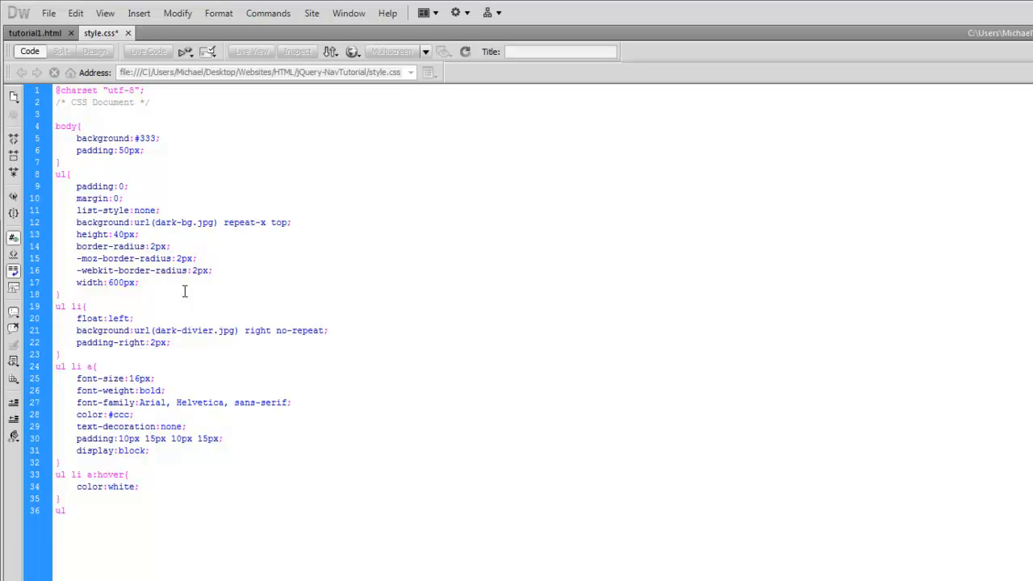
# Step: Open a ul > li:last-child rule and start its background declaration
pyautogui.write('> li')
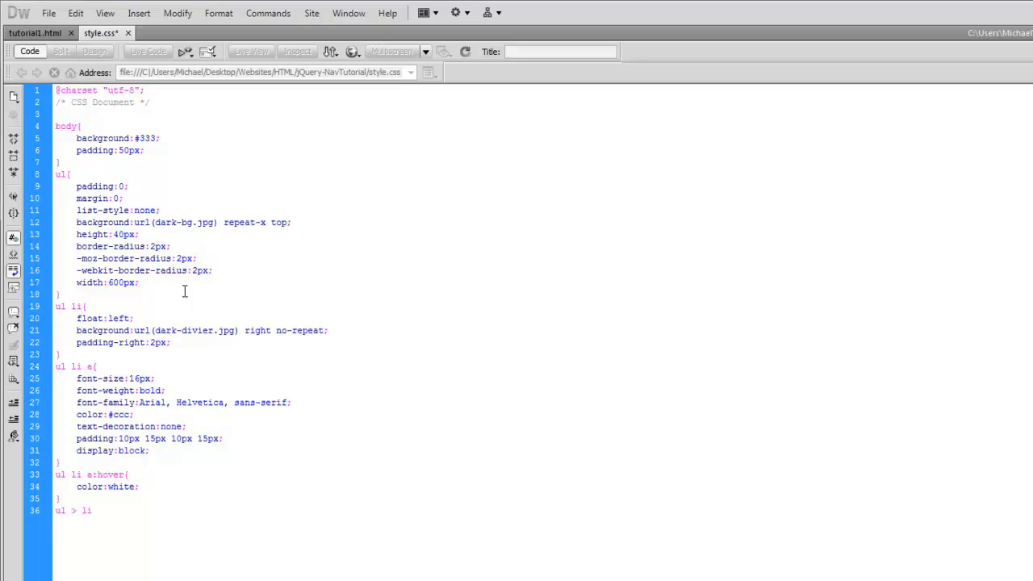
pyautogui.write(':last-')
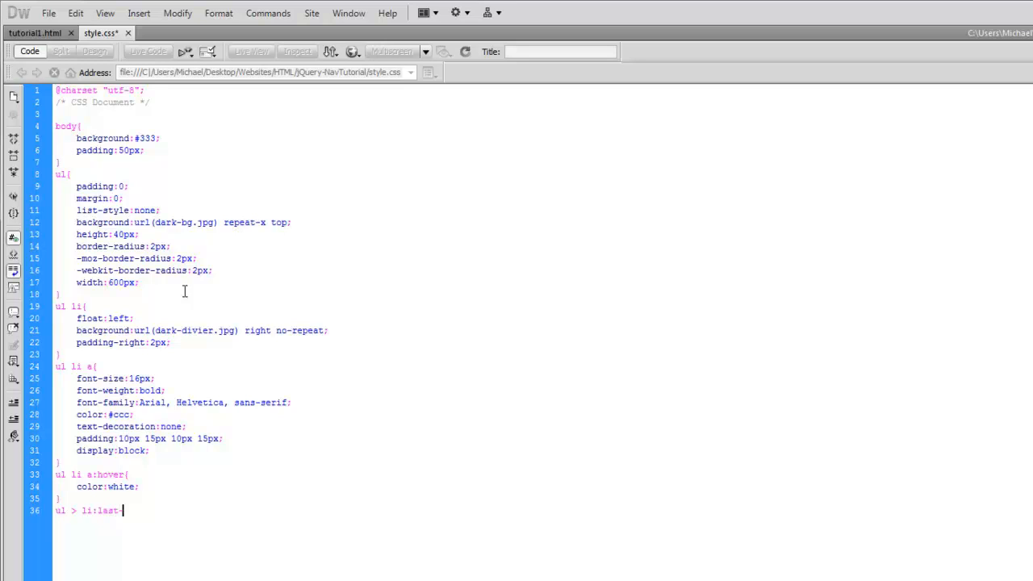
pyautogui.write('child{')
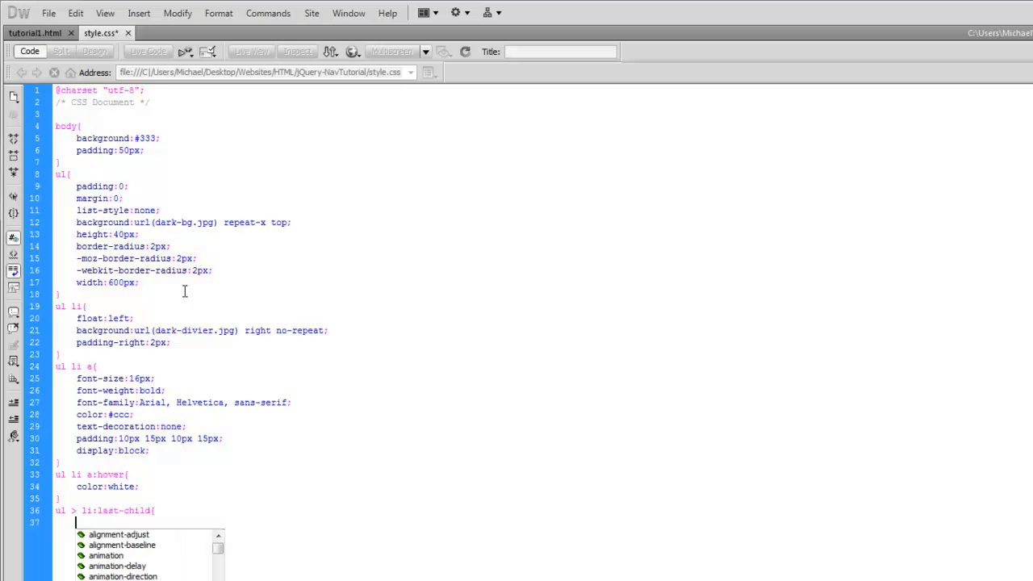
pyautogui.write('backg')
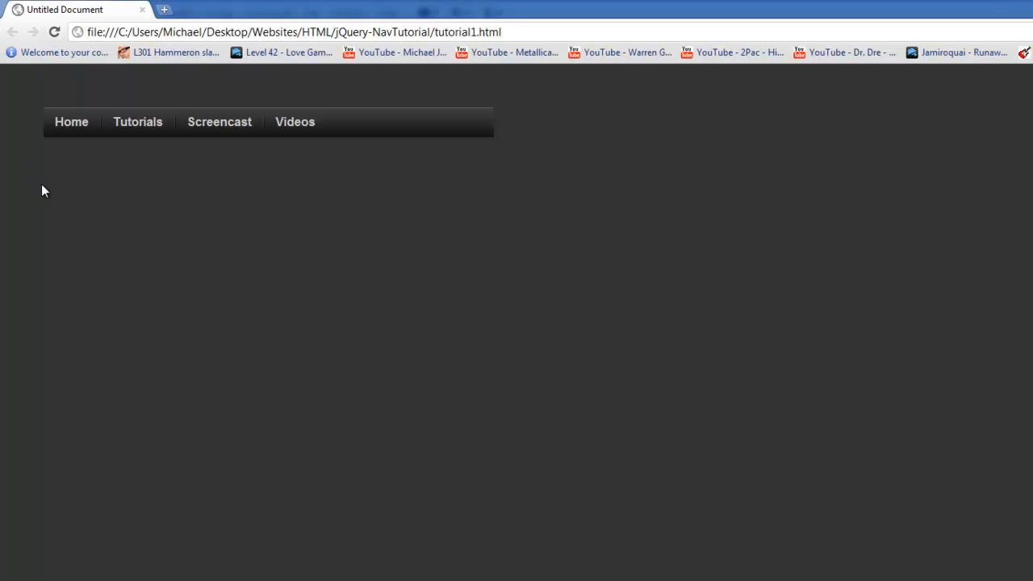
pyautogui.moveTo(137, 129)
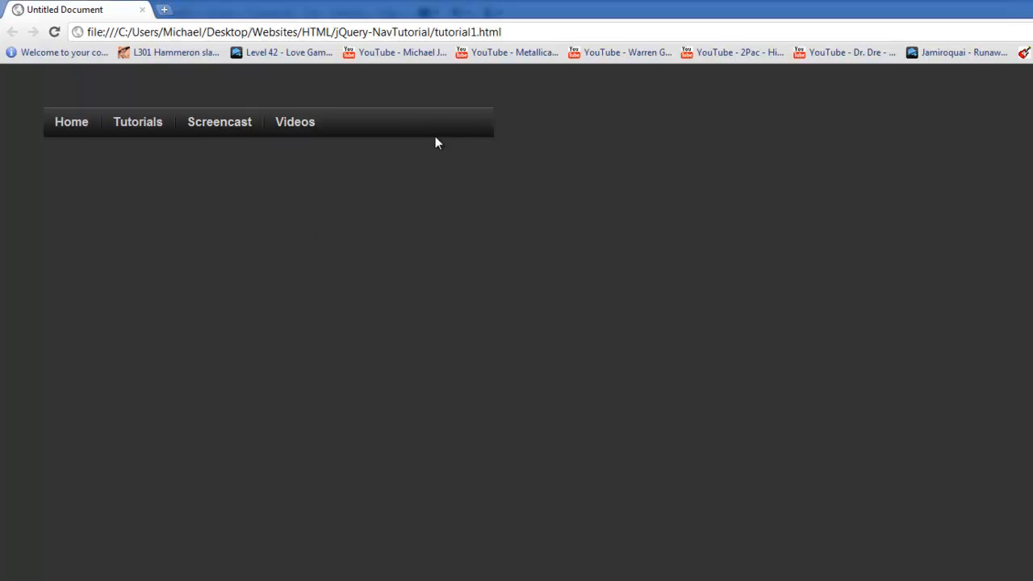
pyautogui.moveTo(295, 153)
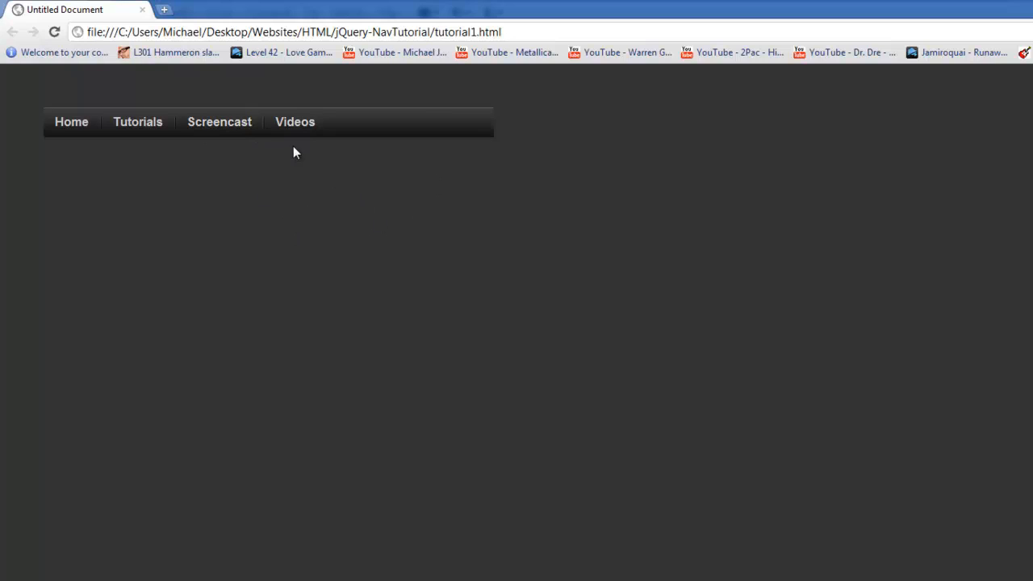
pyautogui.moveTo(137, 121)
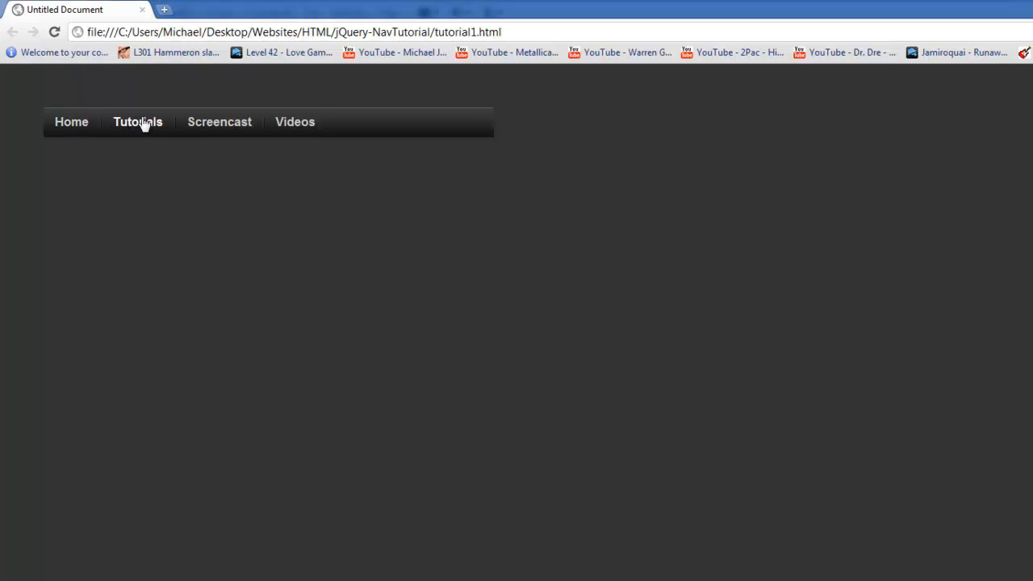